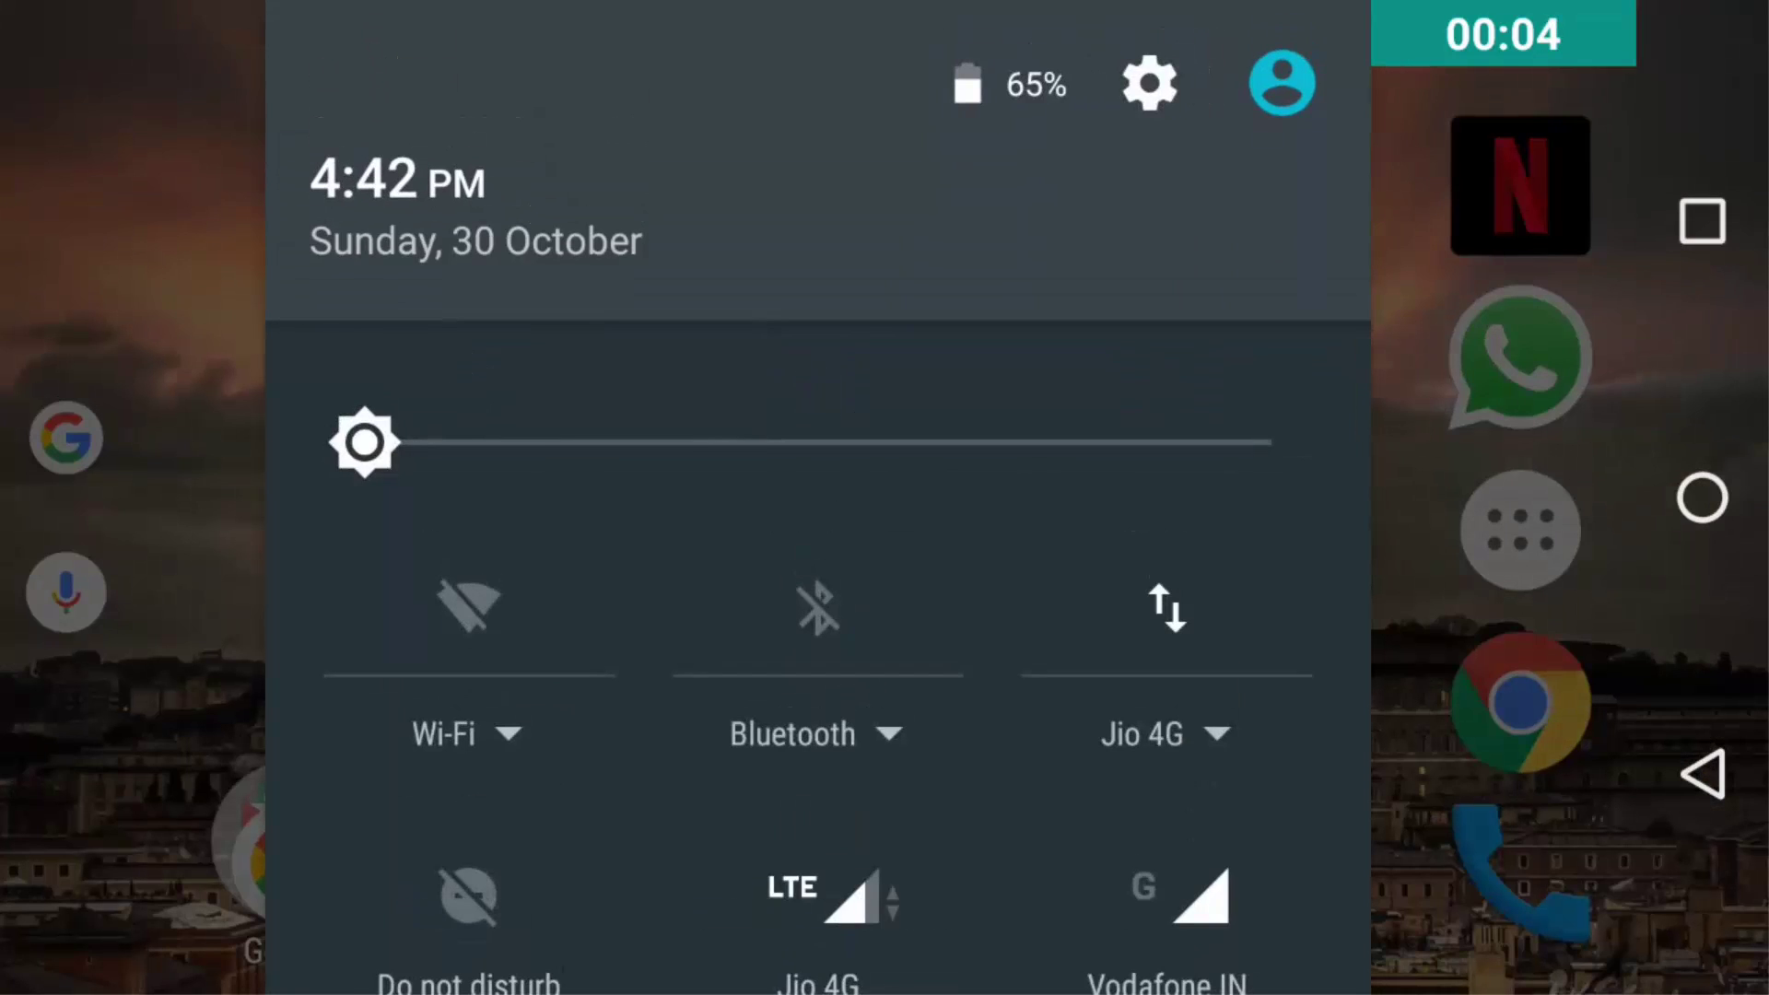
# Reach the Scanning options under Location via the overflow menu in Settings
pyautogui.click(1150, 83)
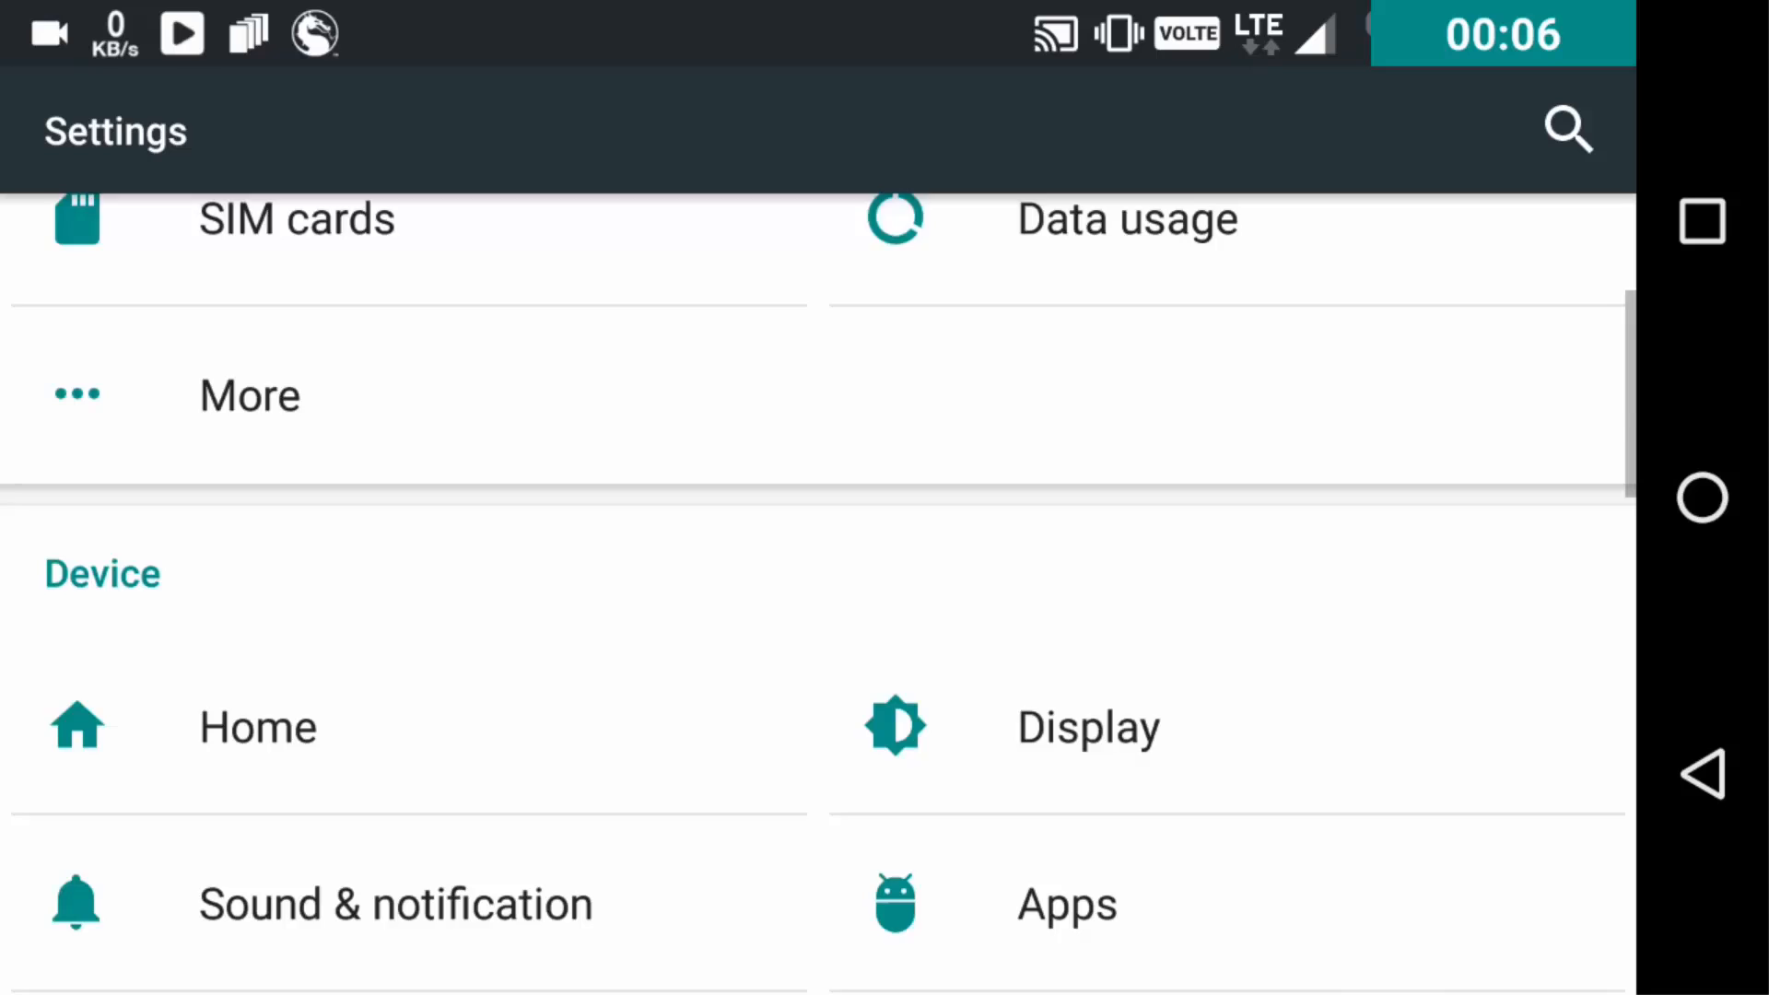
pyautogui.scroll(-3)
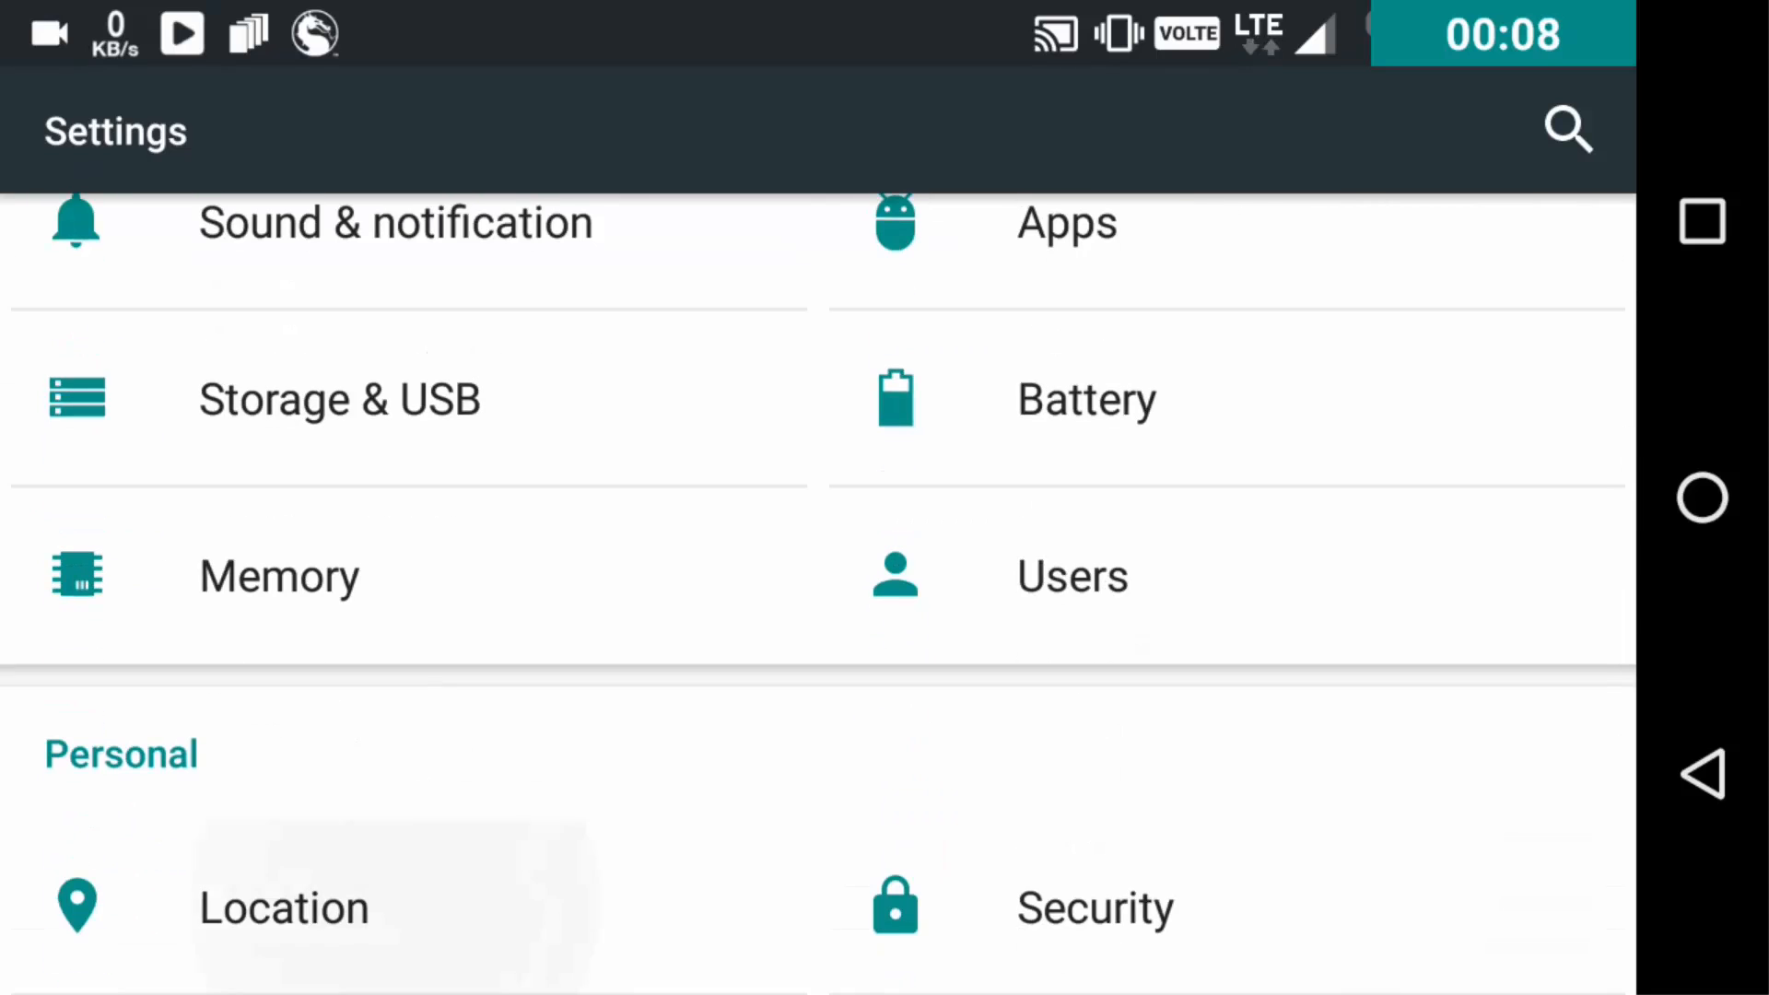
pyautogui.click(283, 907)
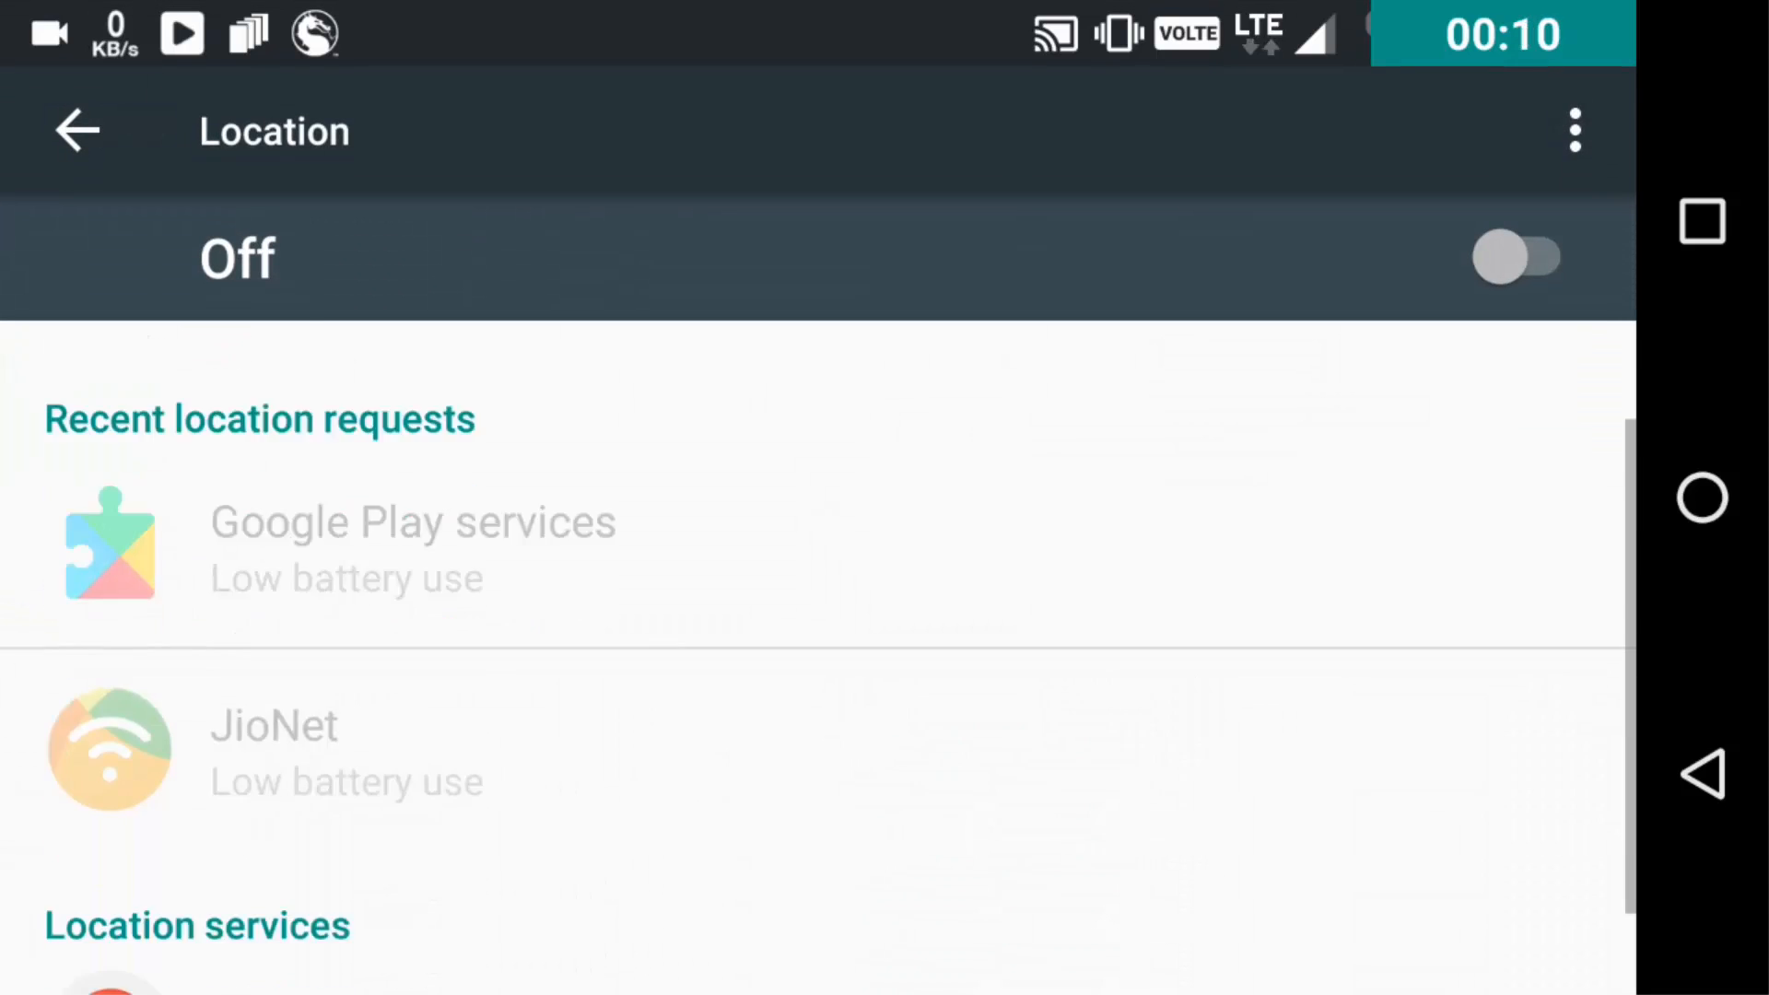
pyautogui.click(1574, 127)
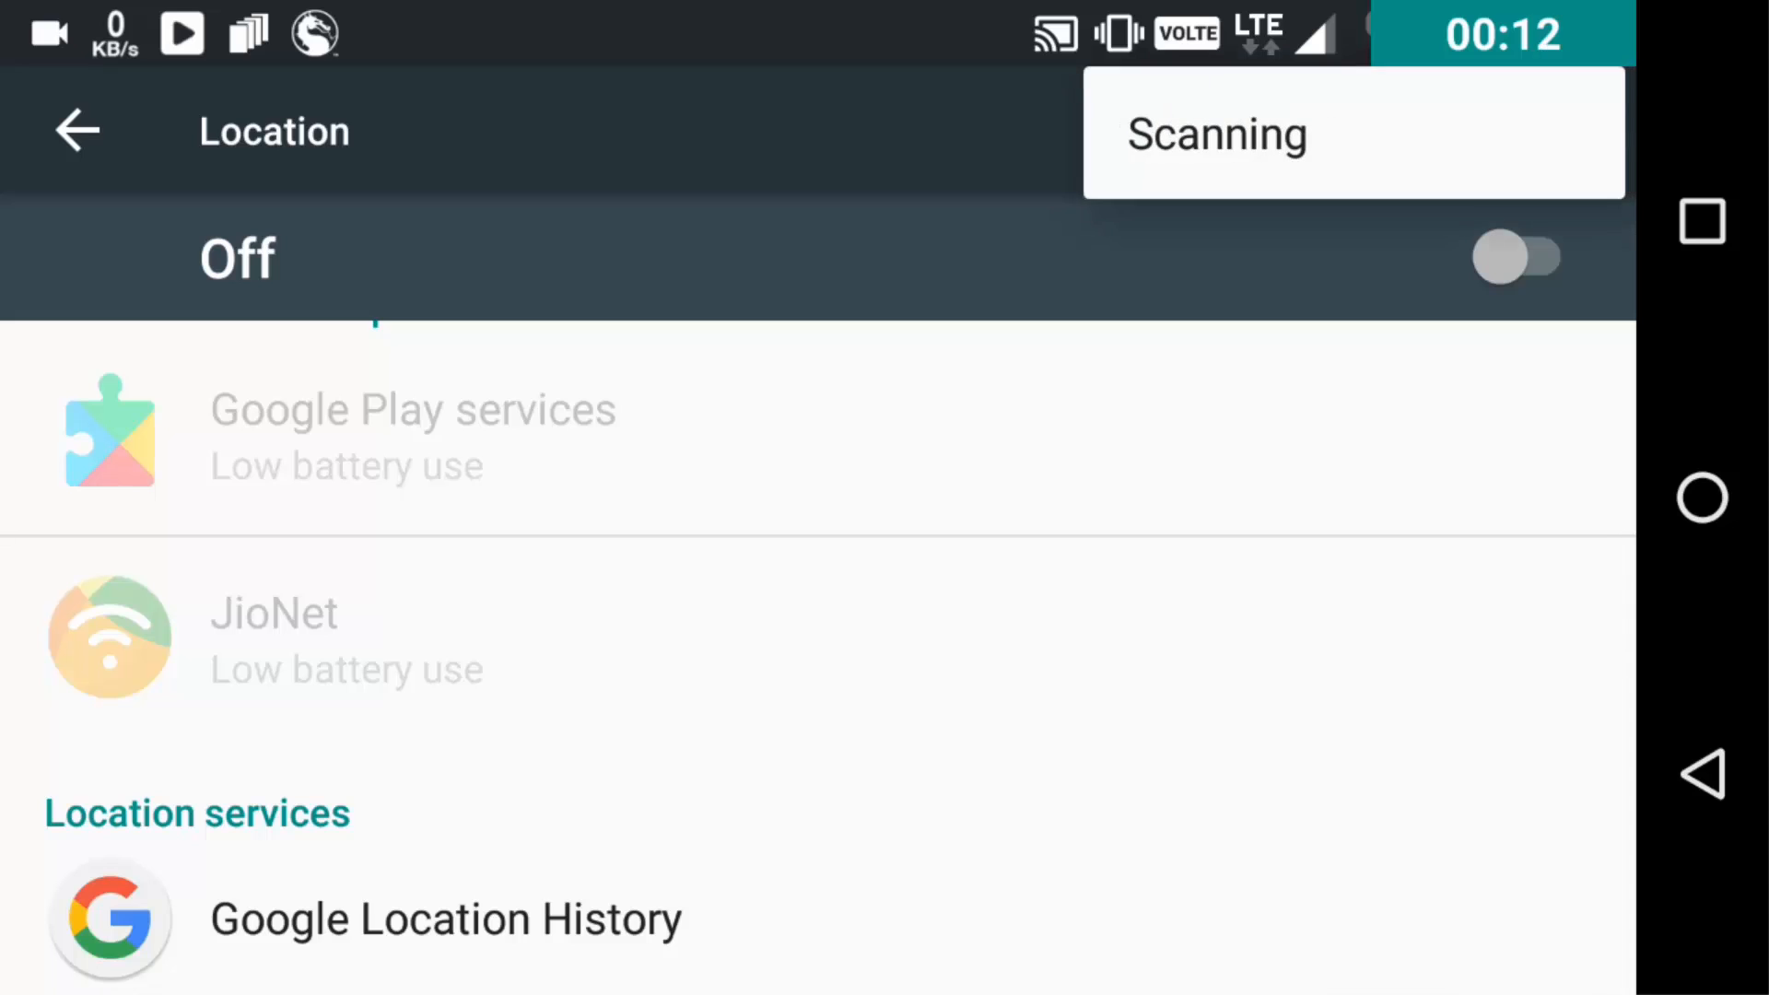
pyautogui.click(1217, 132)
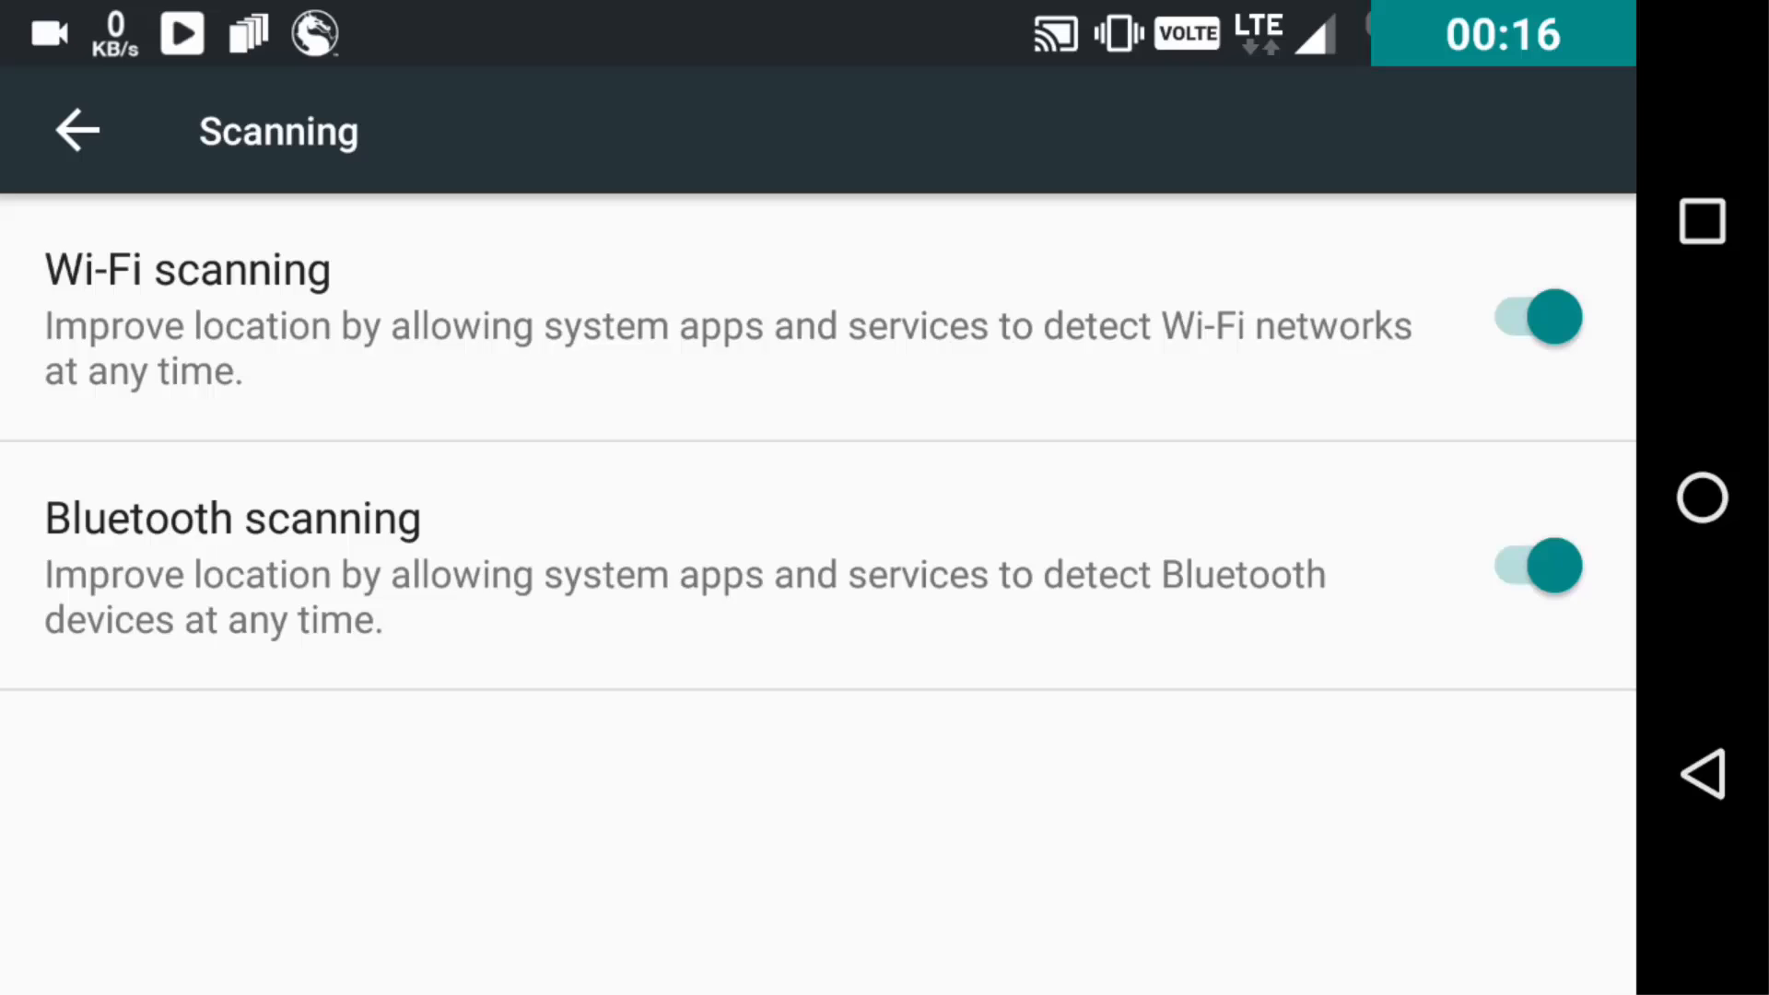
# Switch off both Wi-Fi scanning and Bluetooth scanning
pyautogui.click(1533, 317)
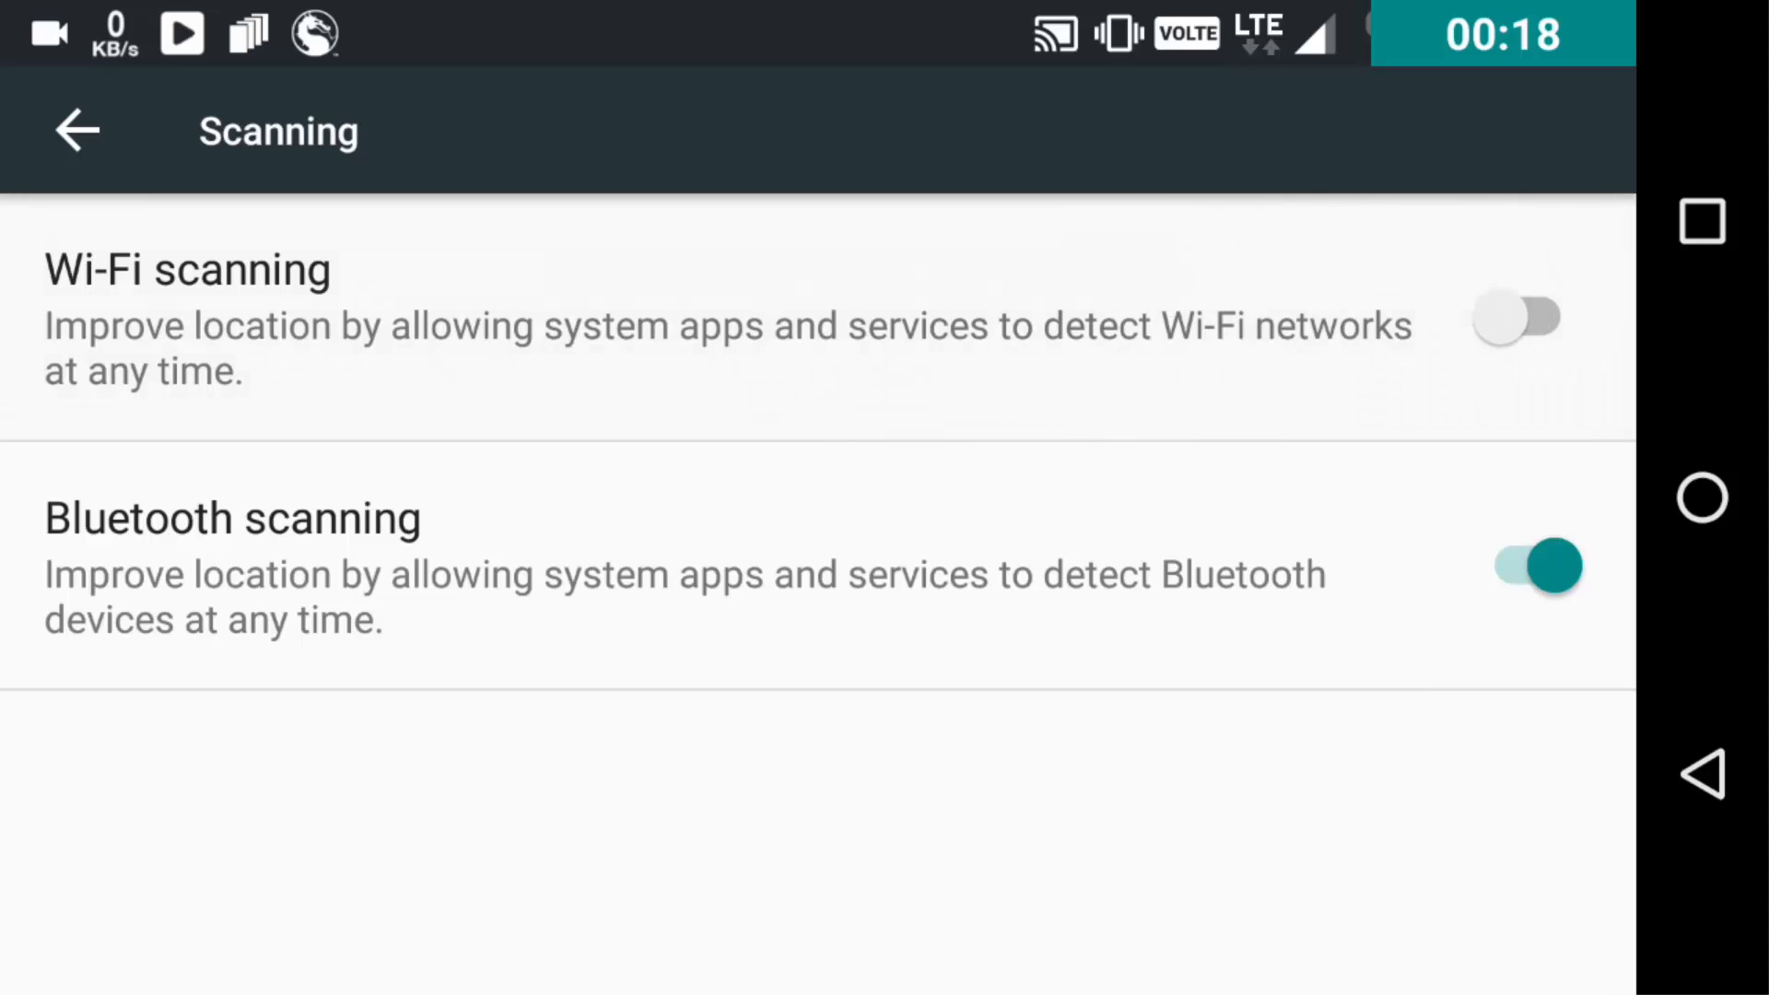
pyautogui.click(1534, 565)
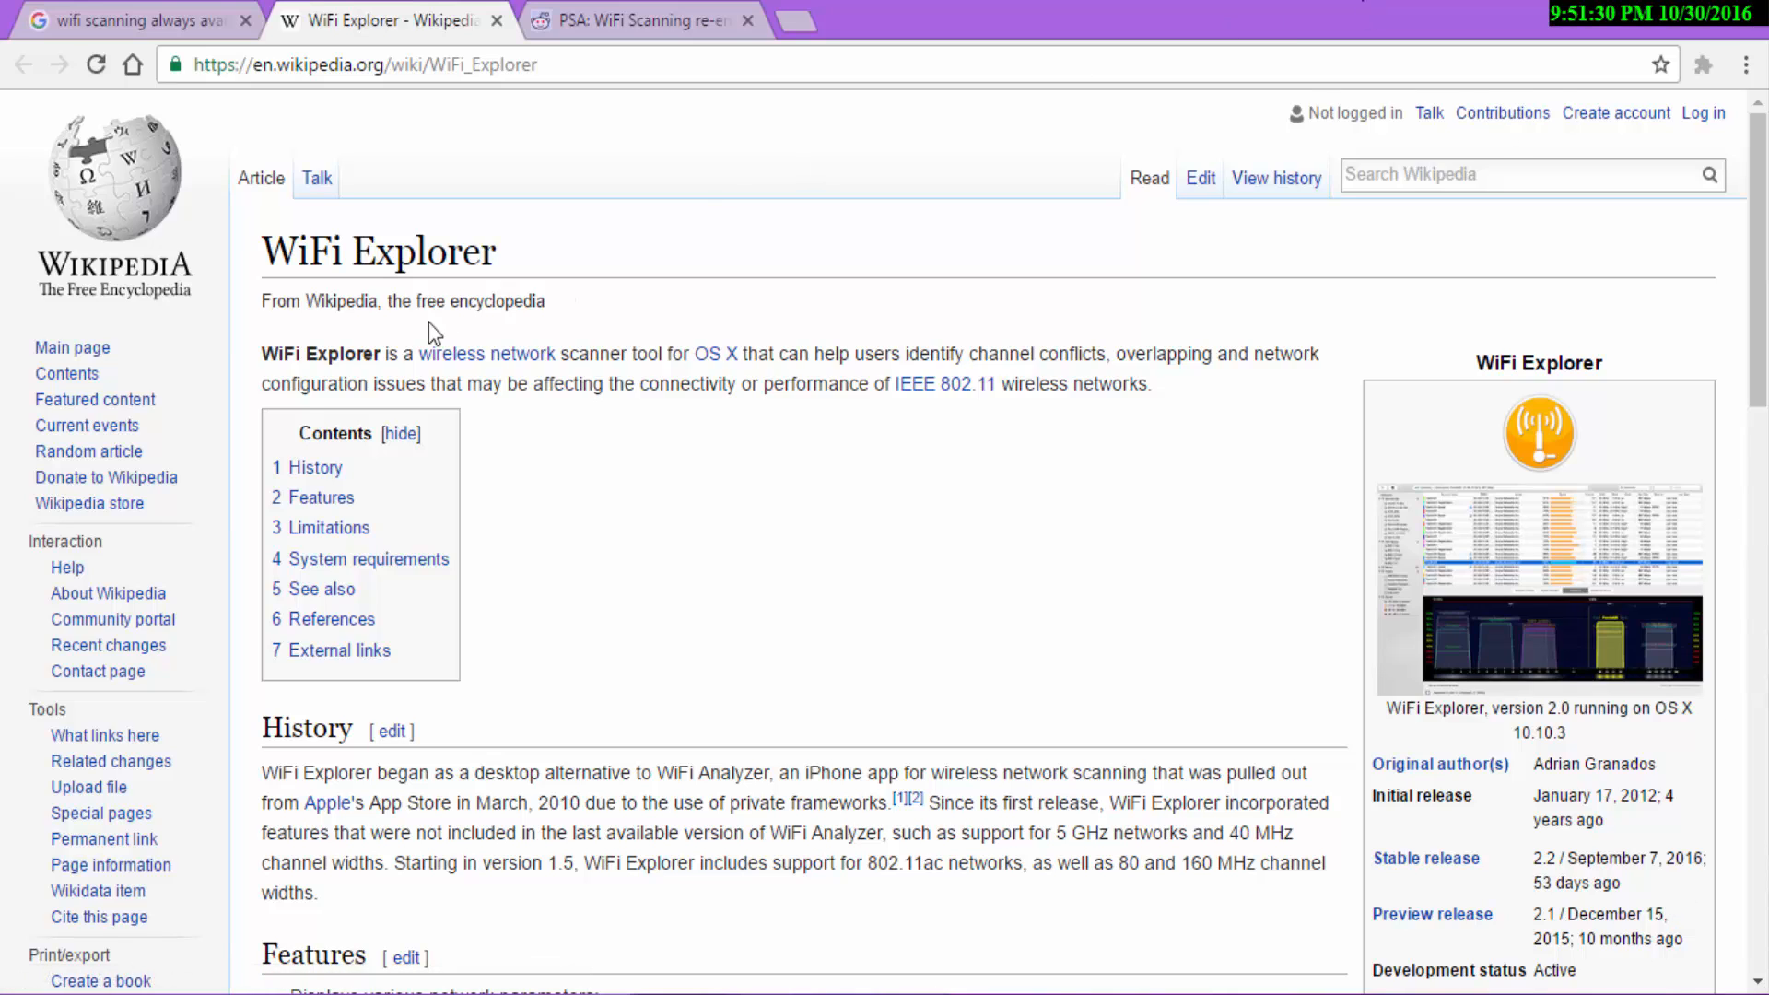
pyautogui.doubleClick(304, 250)
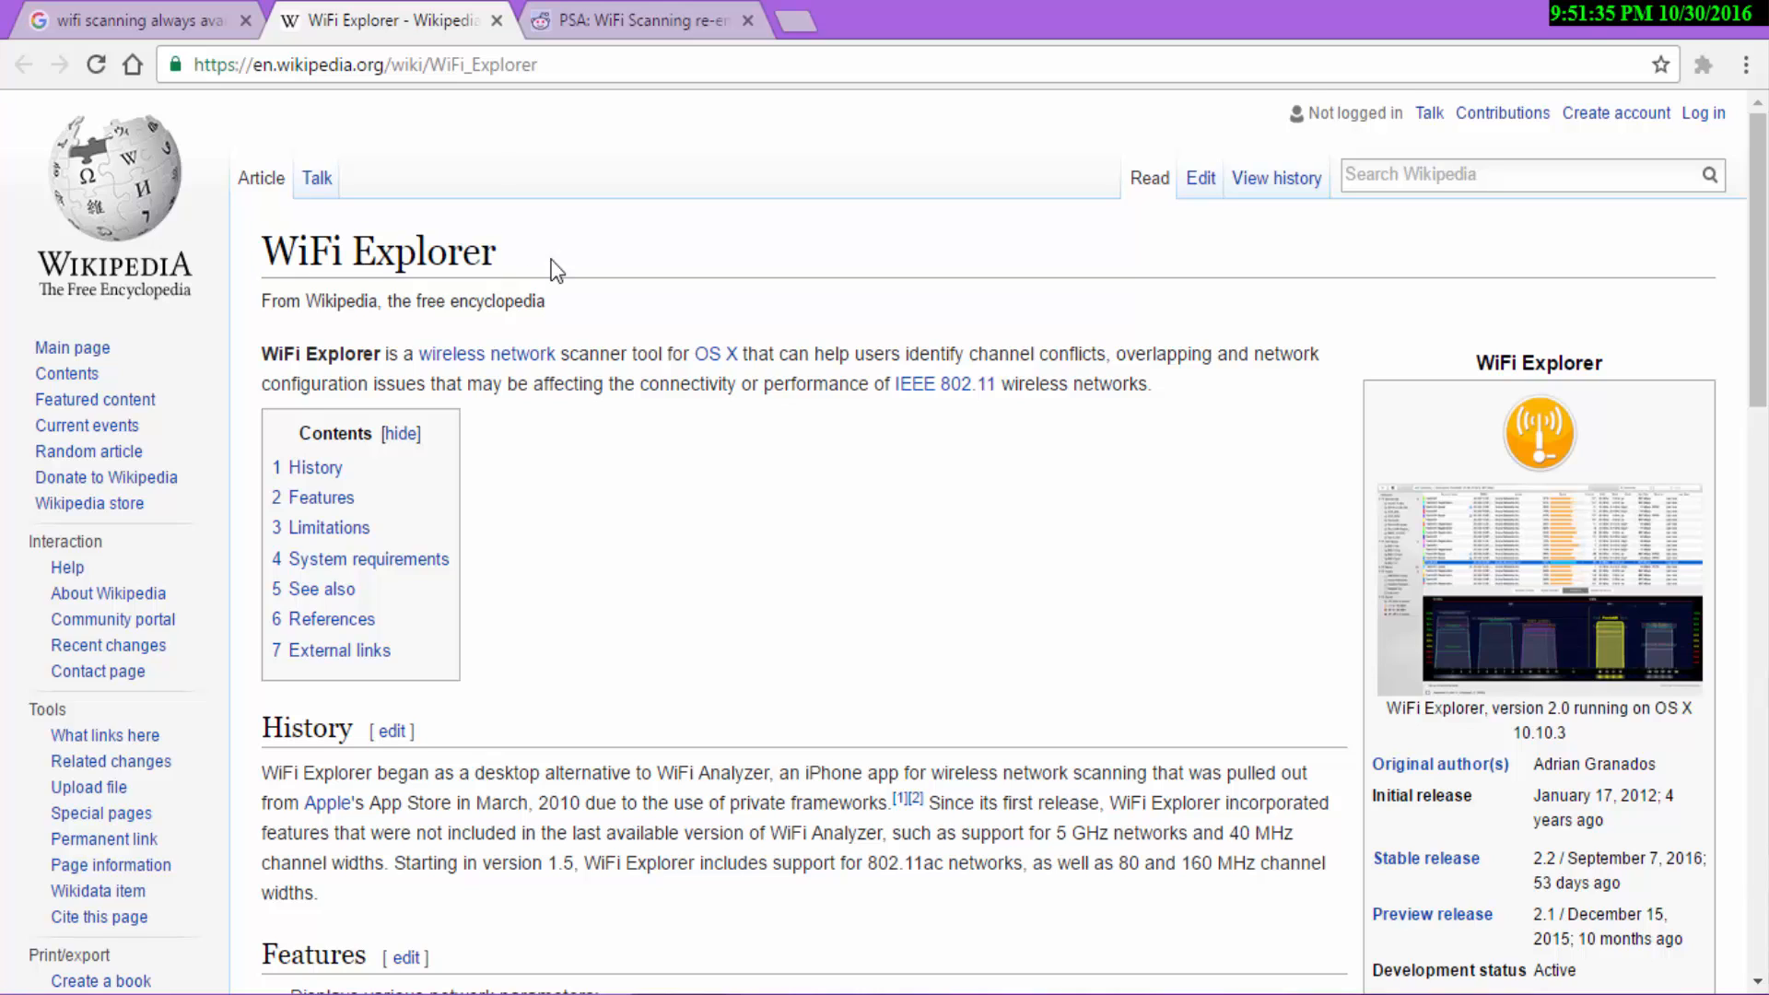
pyautogui.scroll(-3)
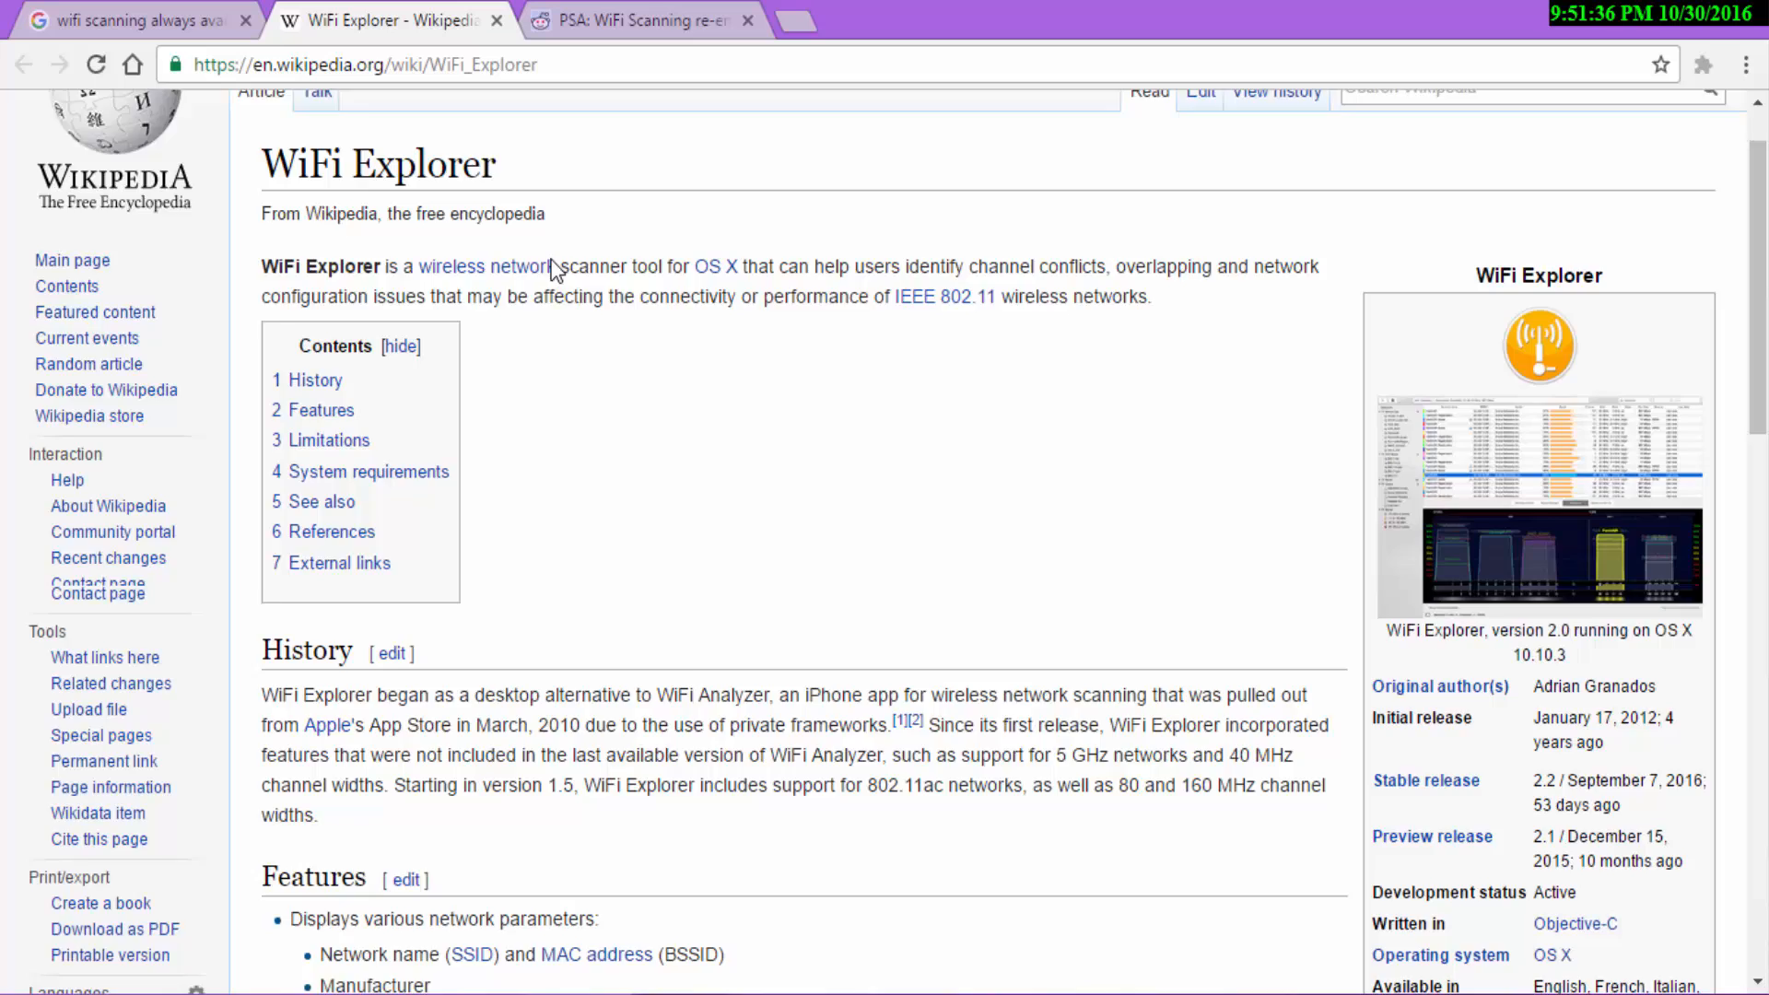
pyautogui.scroll(-3)
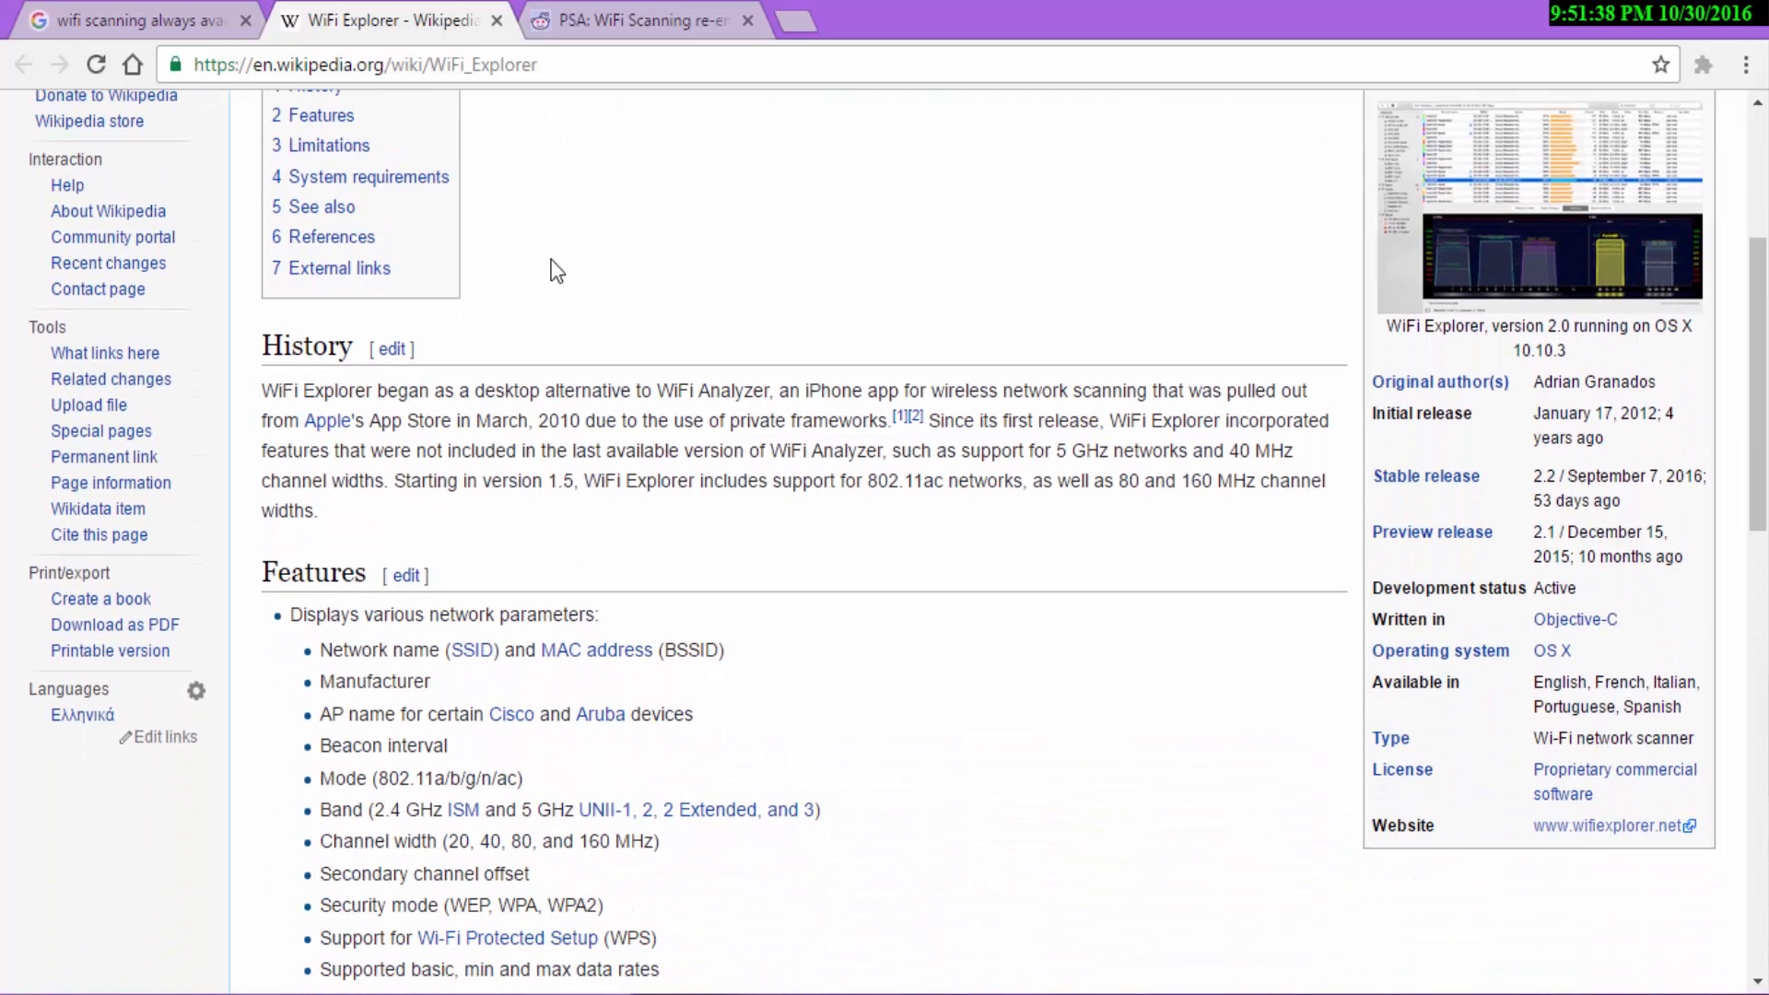
pyautogui.scroll(-3)
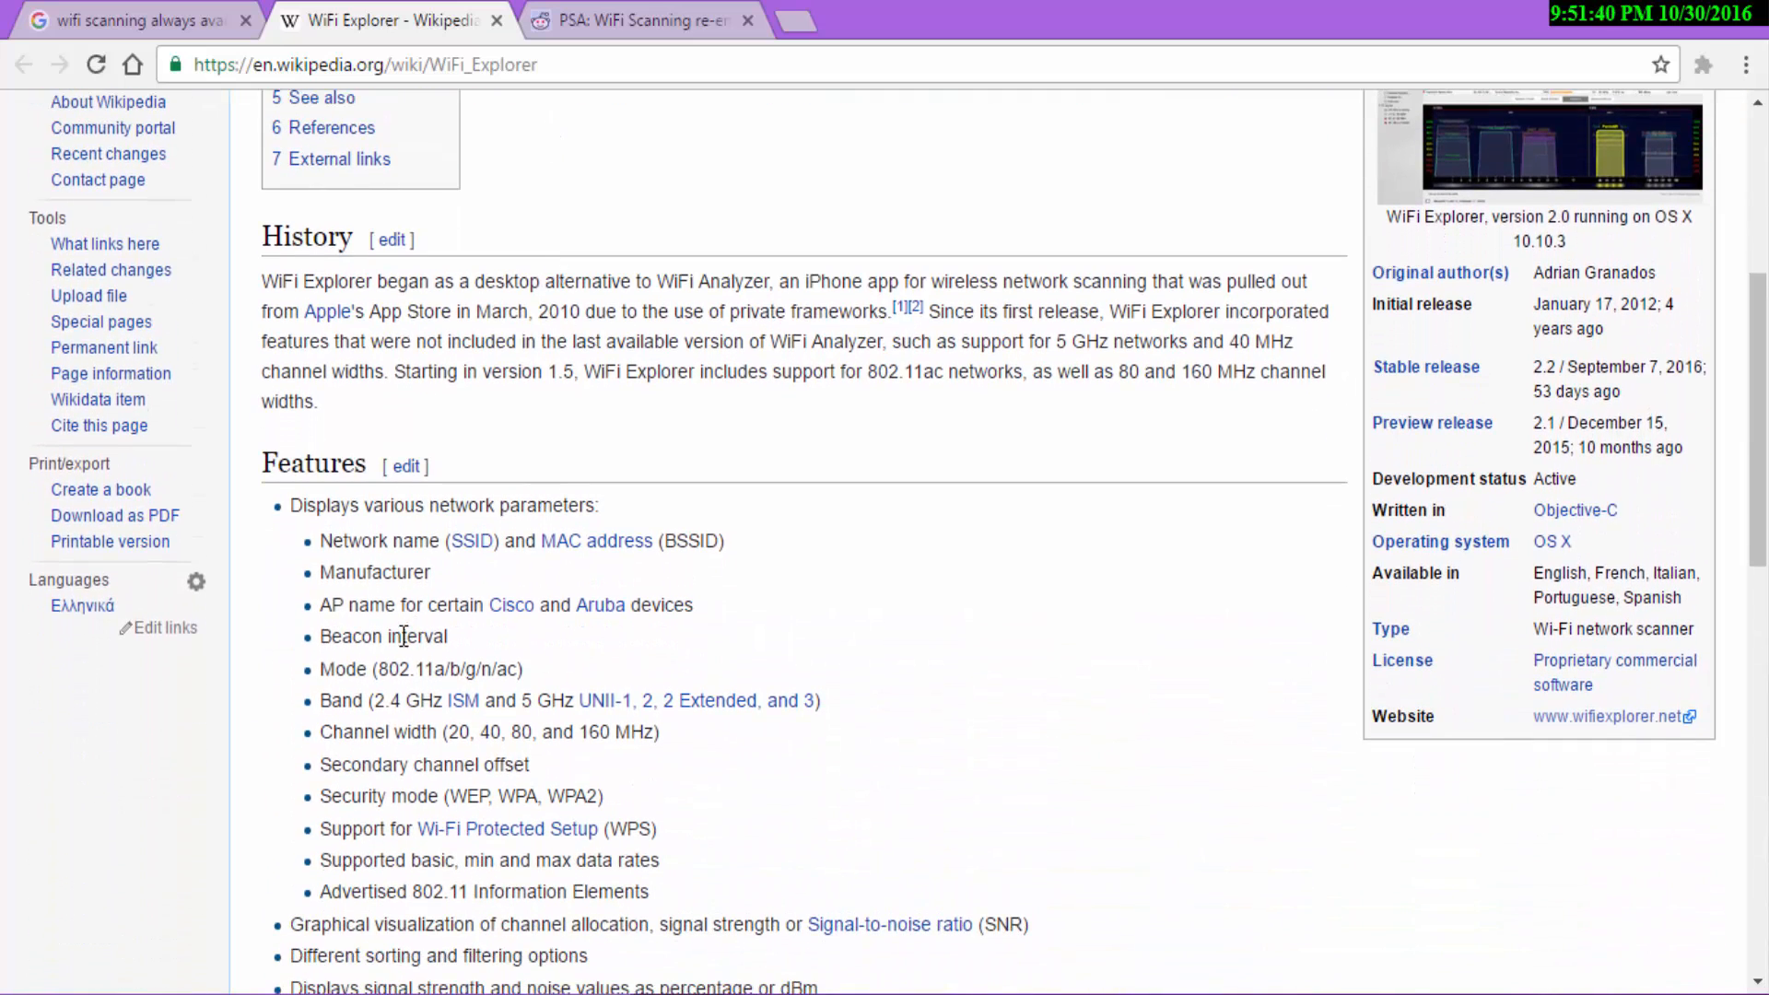
pyautogui.moveTo(321, 701); pyautogui.dragTo(586, 700)
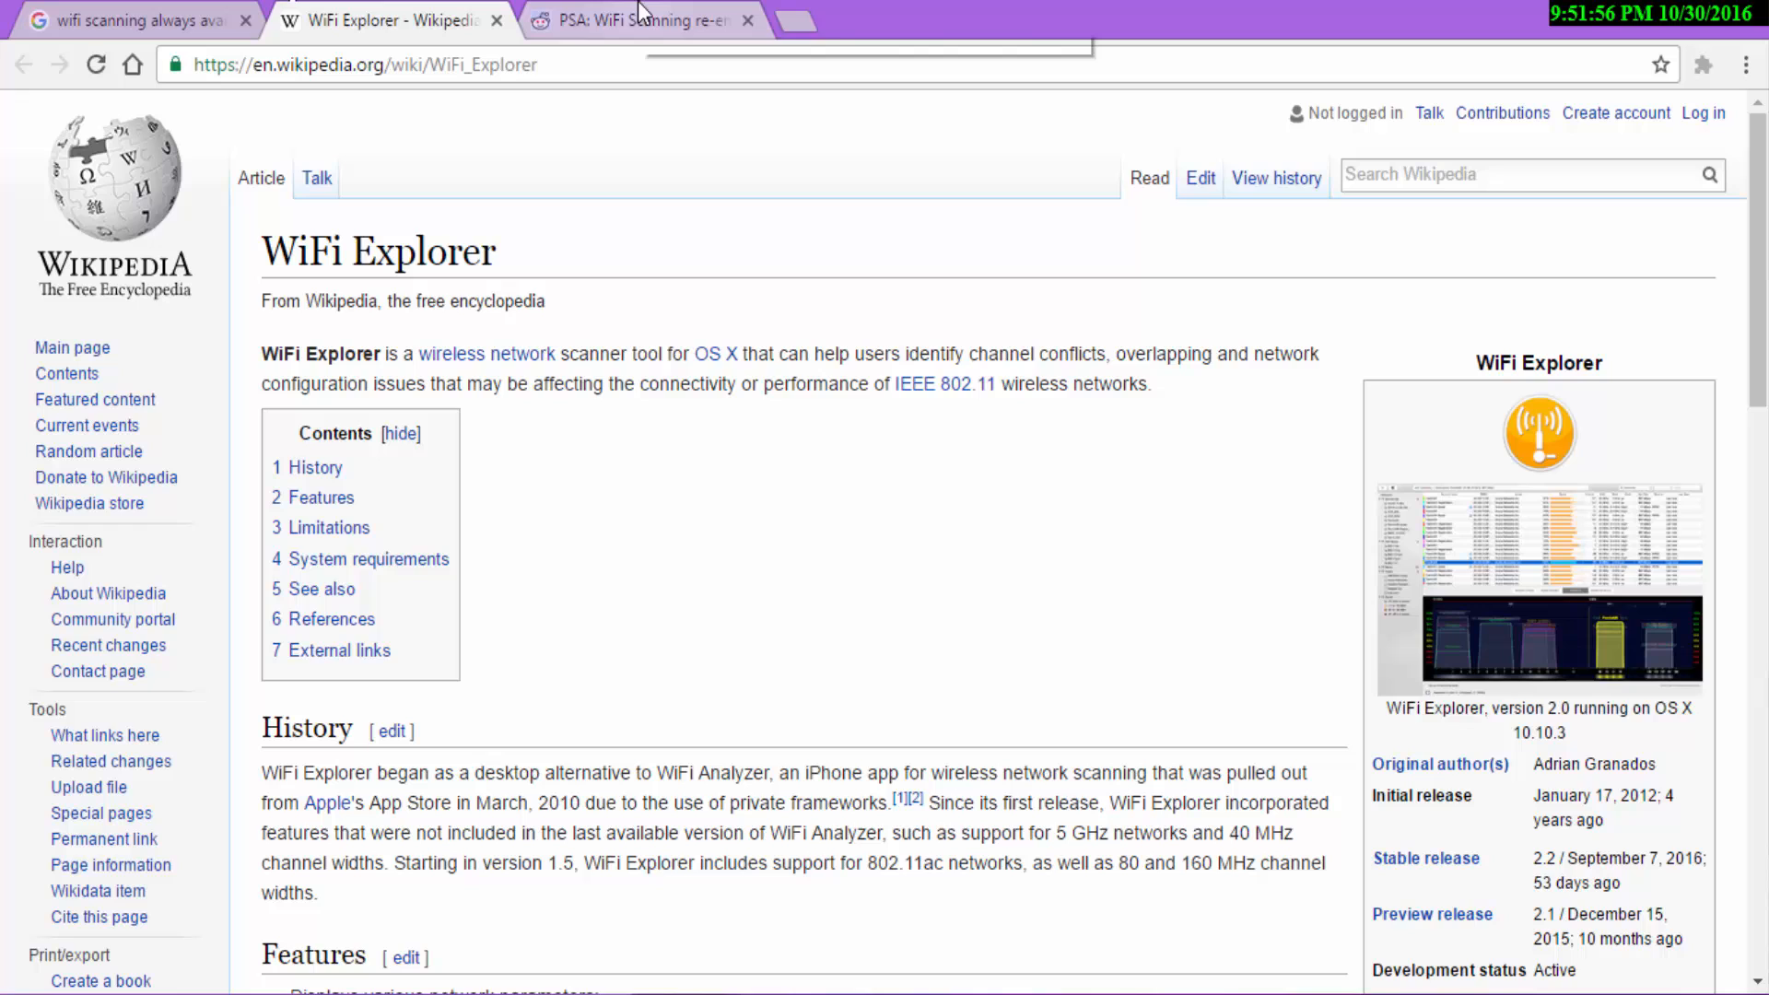
pyautogui.moveTo(644, 14)
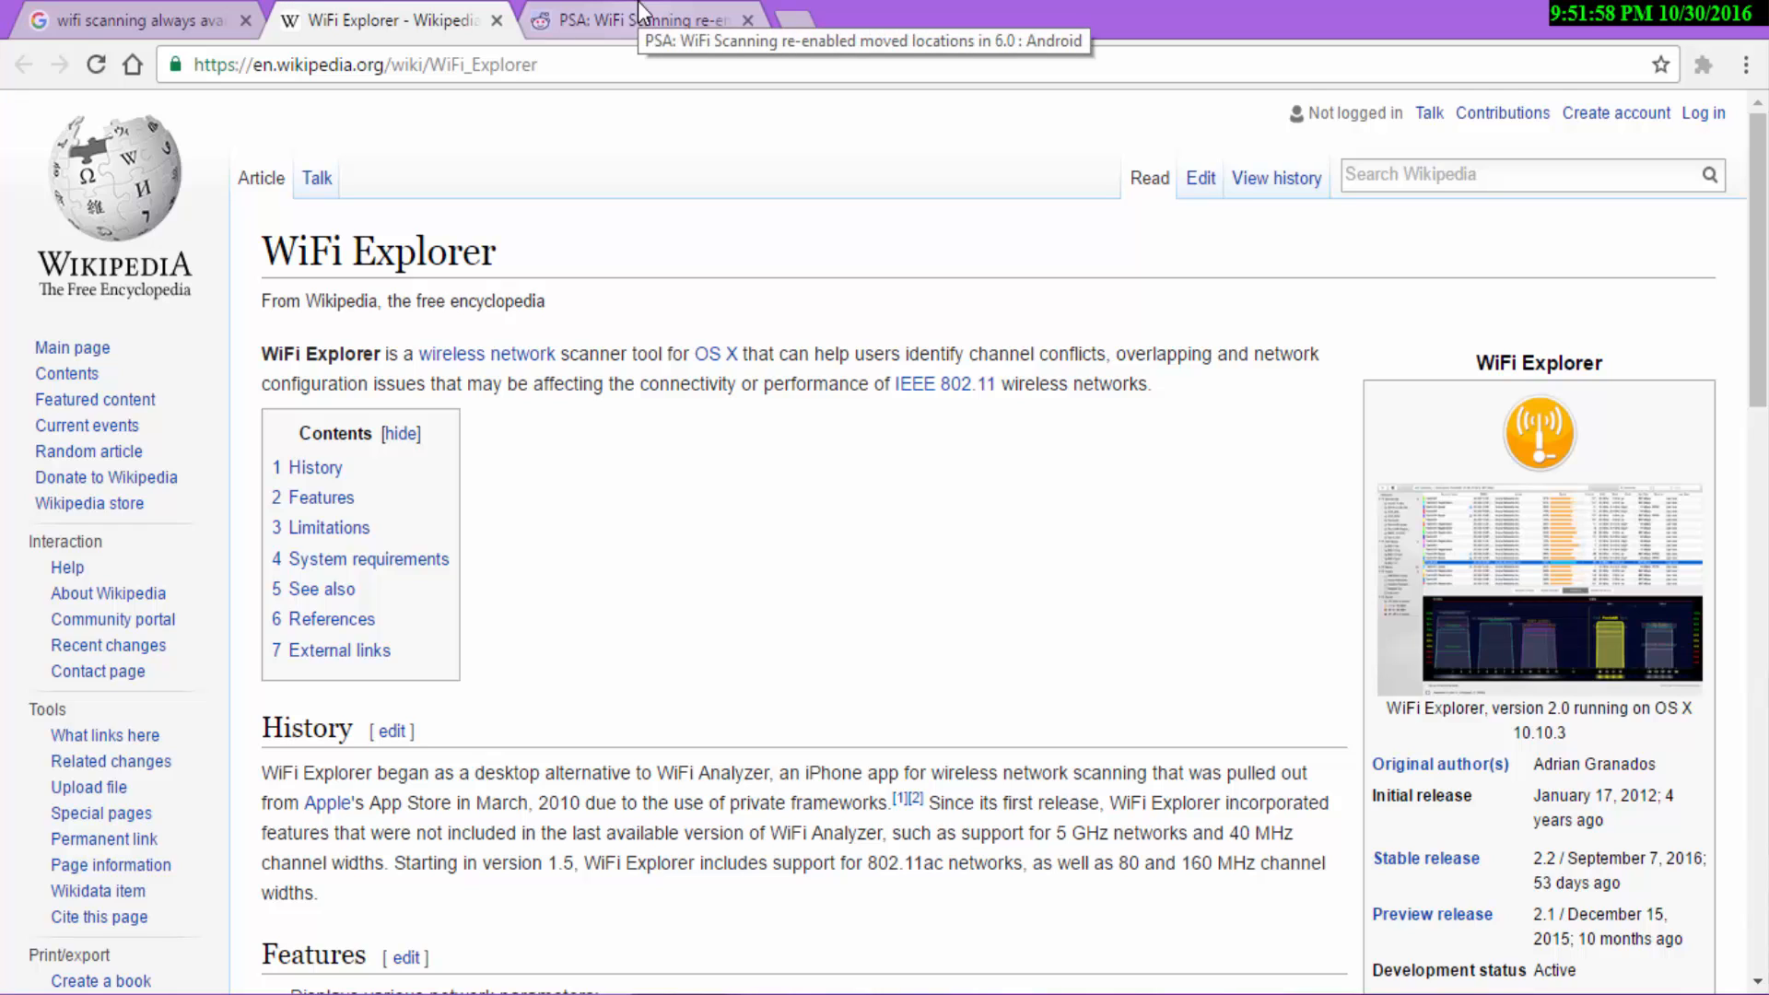
# Show the Reddit 'PSA: WiFi Scanning re-enabled' post and highlight a line of it
pyautogui.click(649, 19)
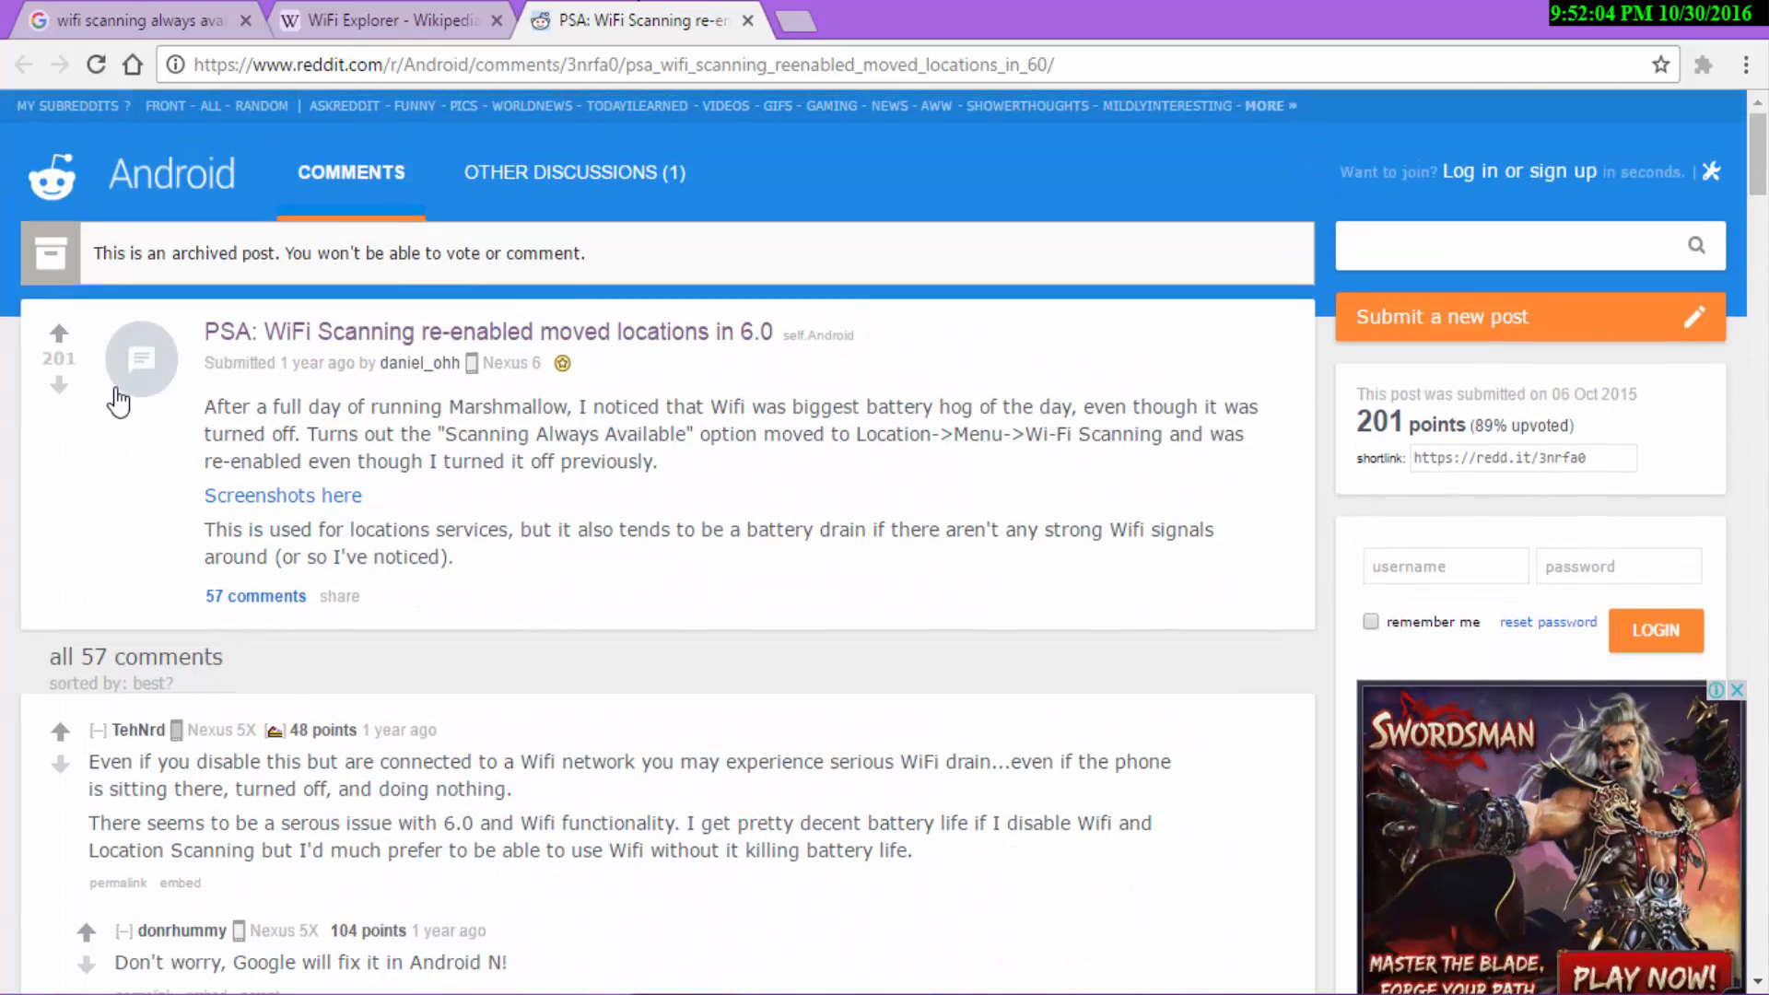
pyautogui.moveTo(202, 405); pyautogui.dragTo(367, 405)
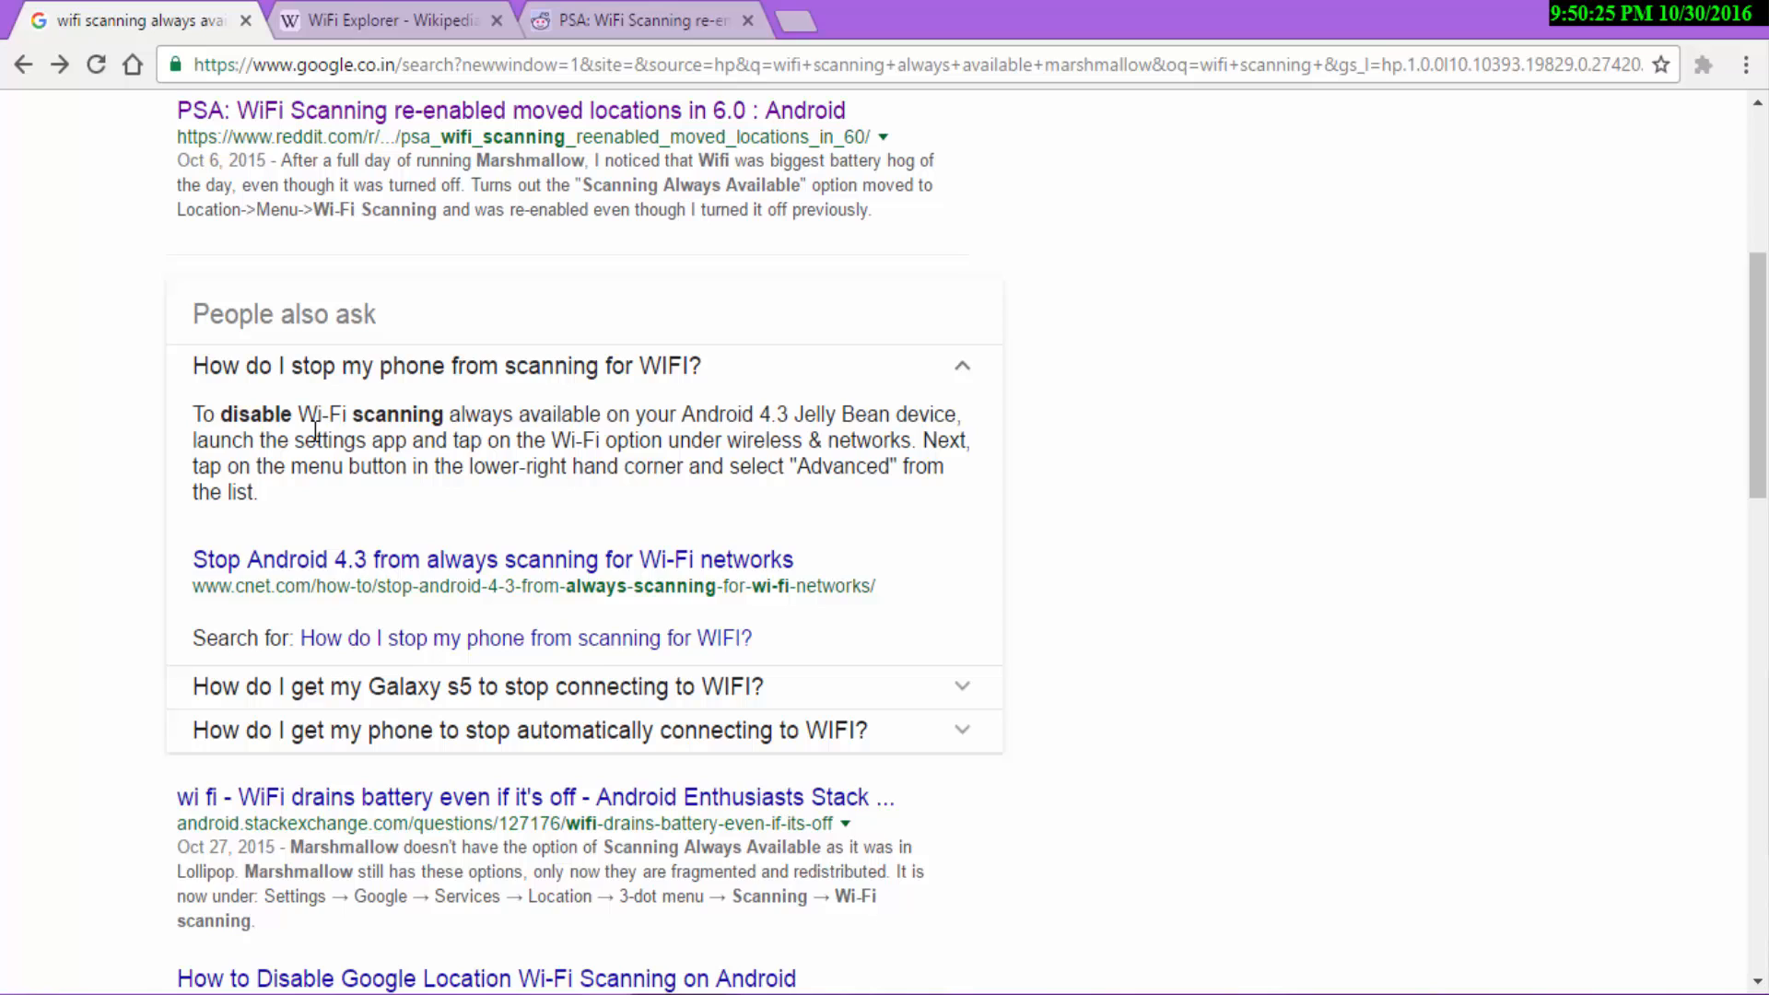
pyautogui.moveTo(238, 722)
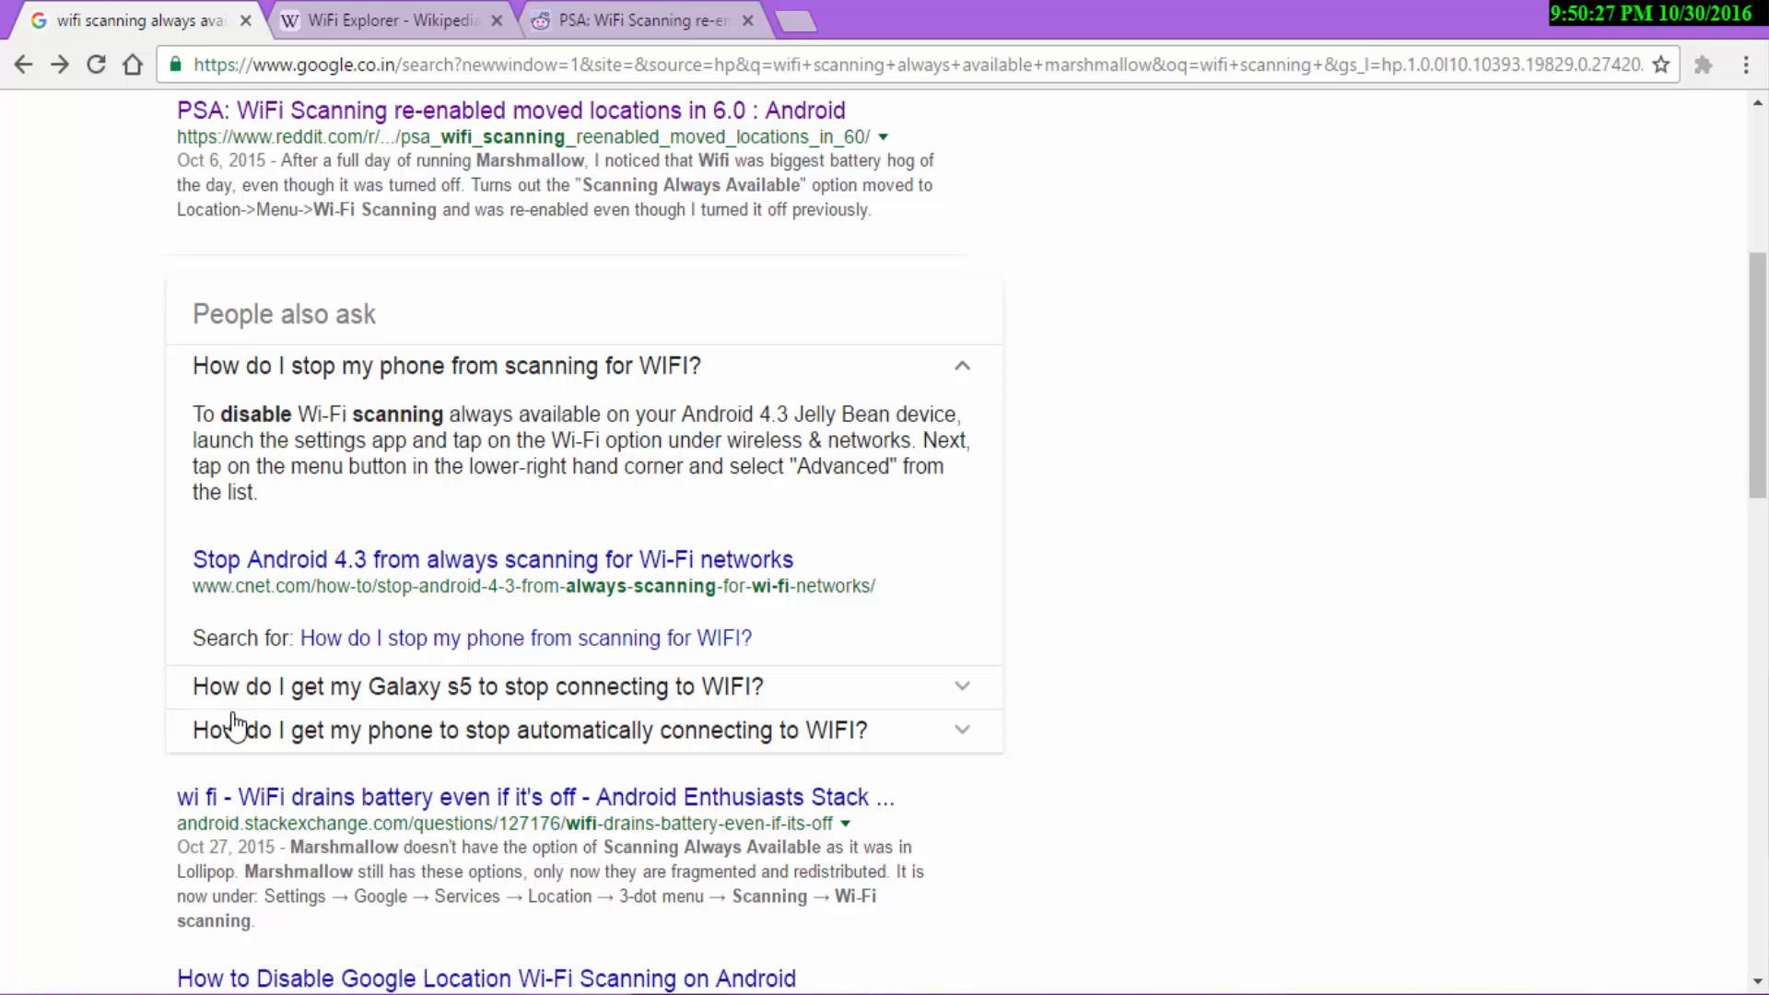
# Highlight the Galaxy s5 auto-connect answer, then return to the top of the results
pyautogui.moveTo(192, 686); pyautogui.dragTo(680, 686)
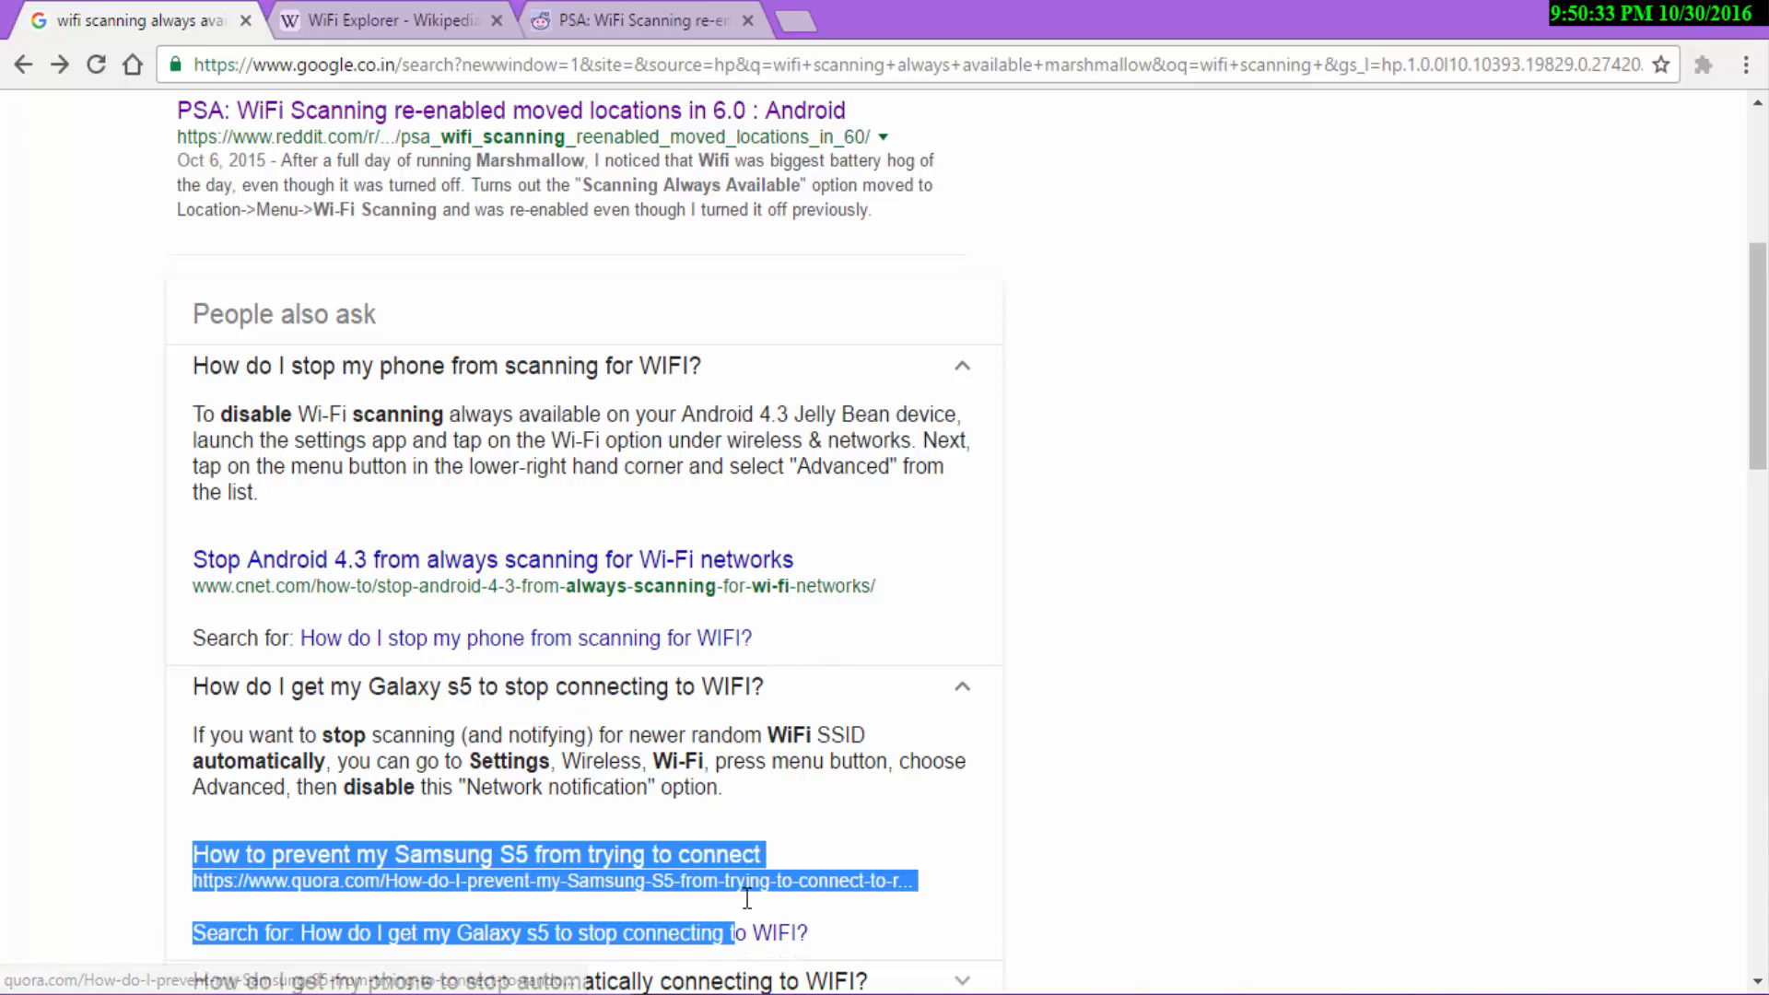
pyautogui.click(1386, 542)
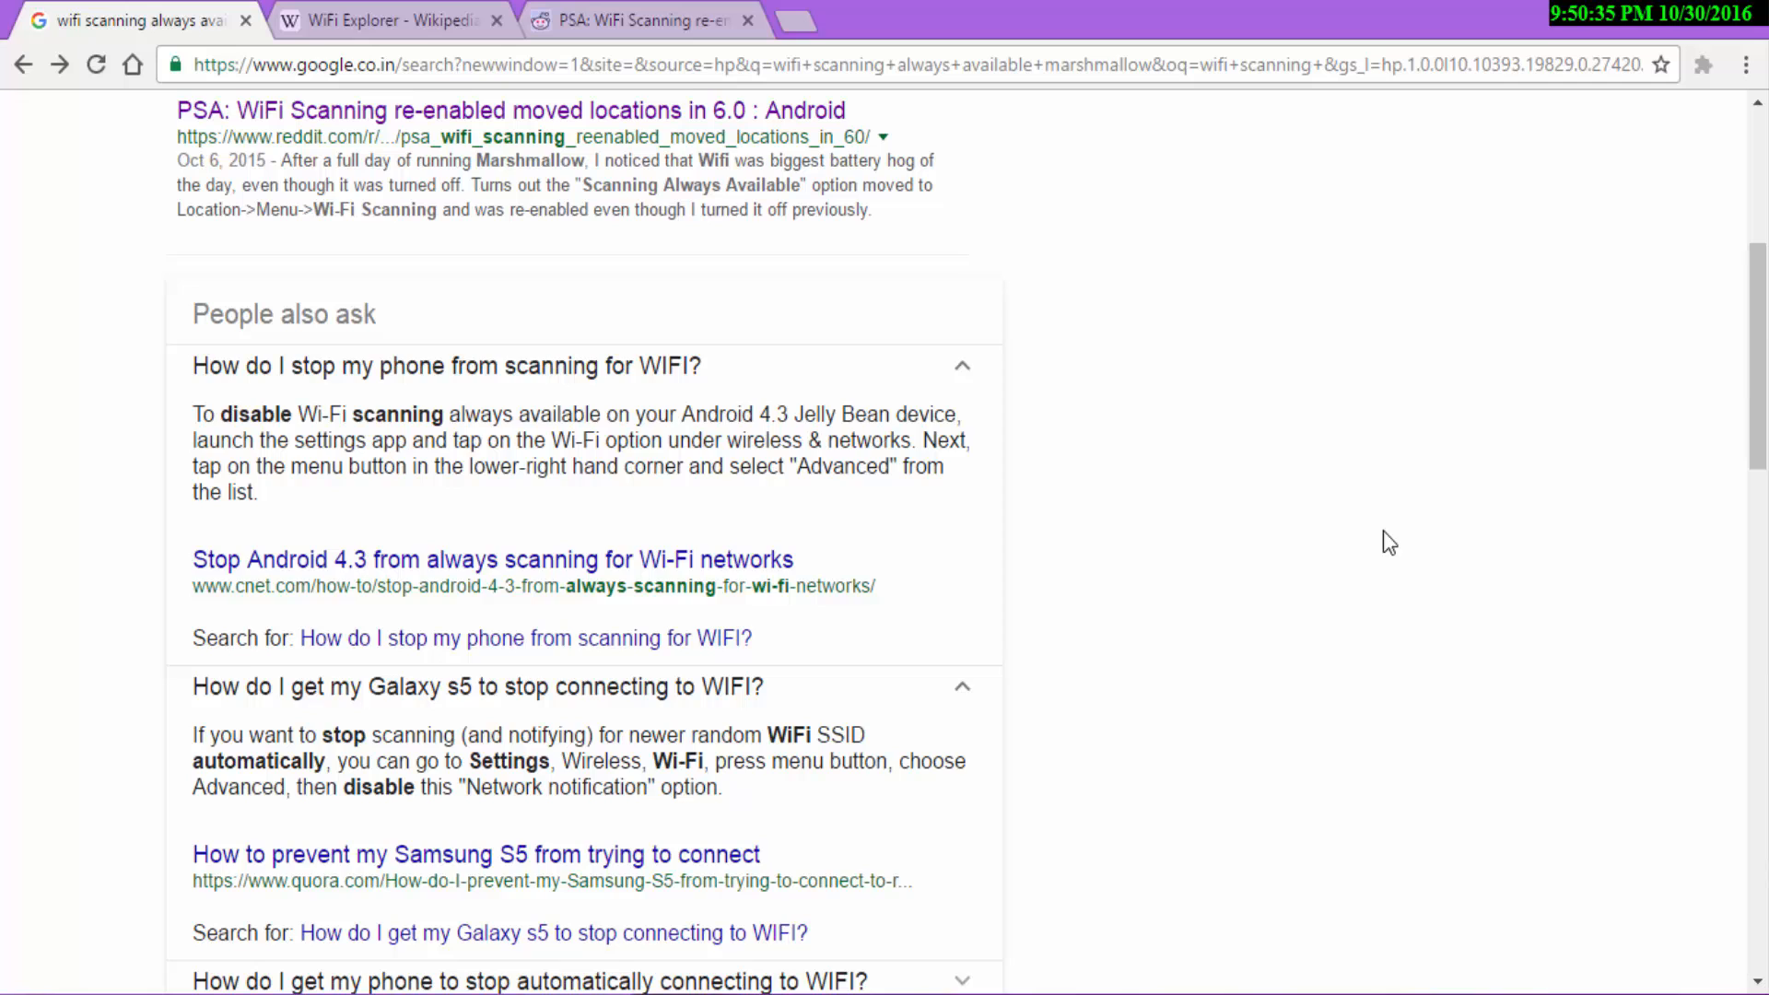
pyautogui.scroll(3)
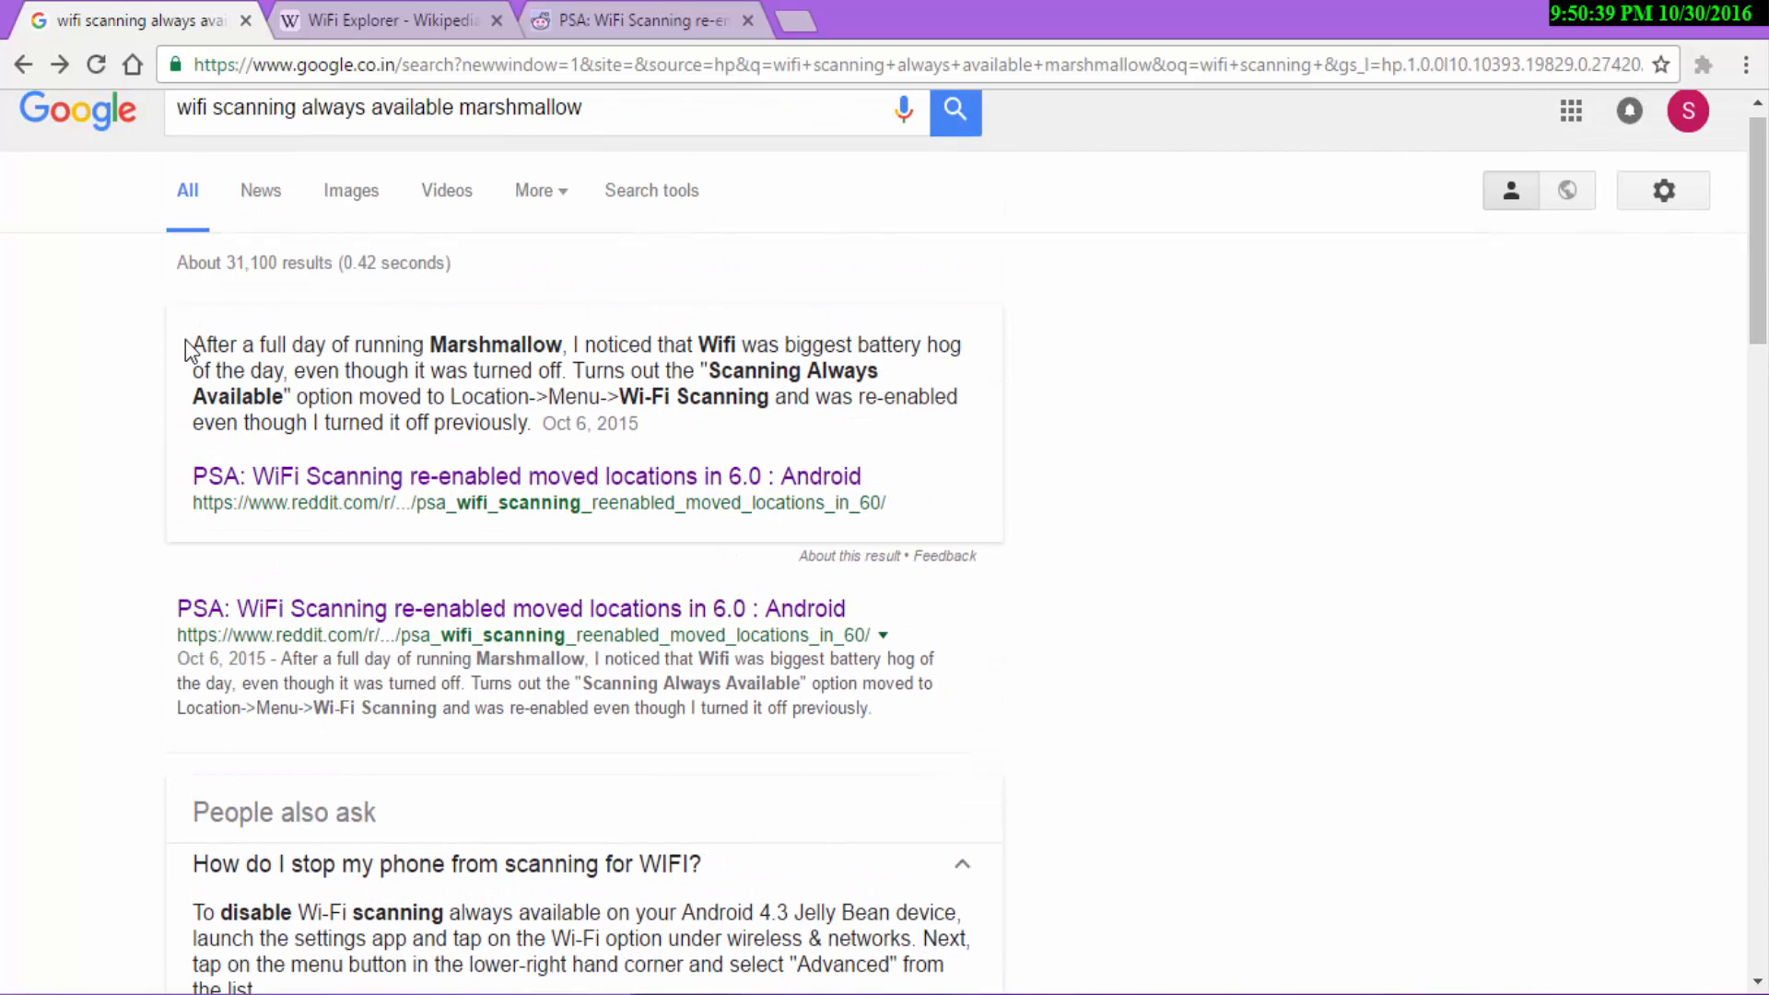
pyautogui.moveTo(192, 345); pyautogui.dragTo(533, 424)
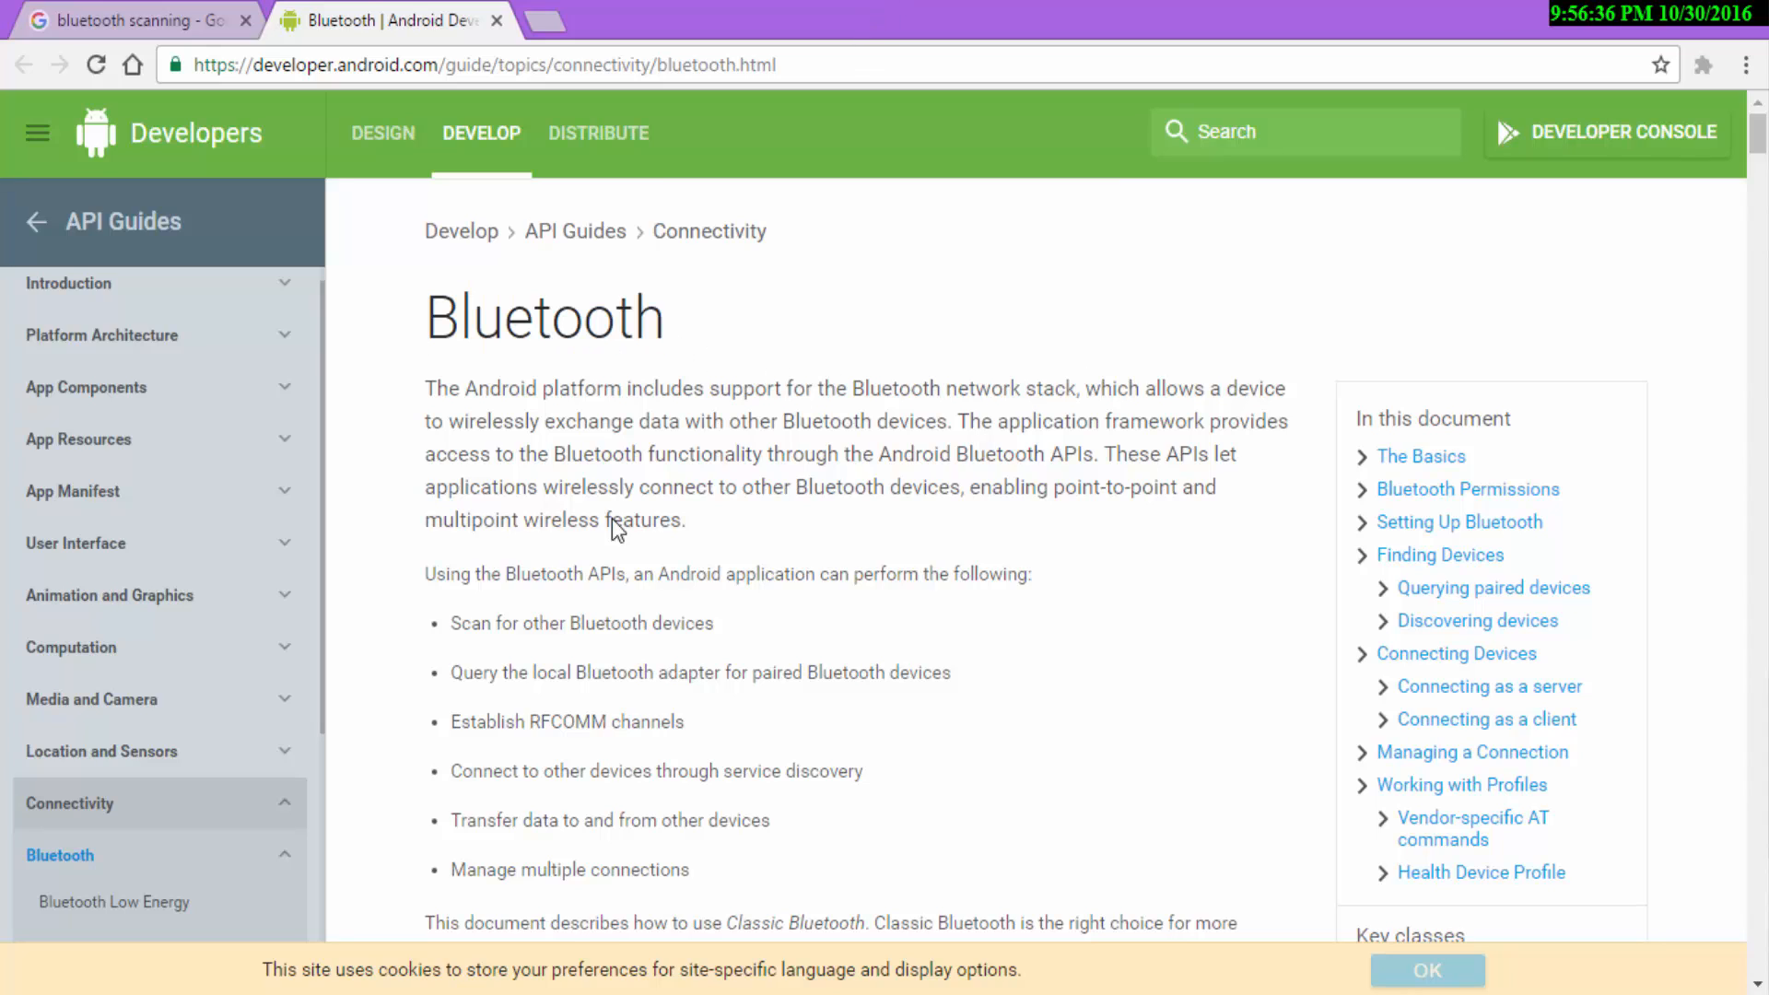
# Highlight the Bluetooth guide's first capabilities: scanning for devices and querying the adapter
pyautogui.moveTo(449, 623); pyautogui.dragTo(698, 672)
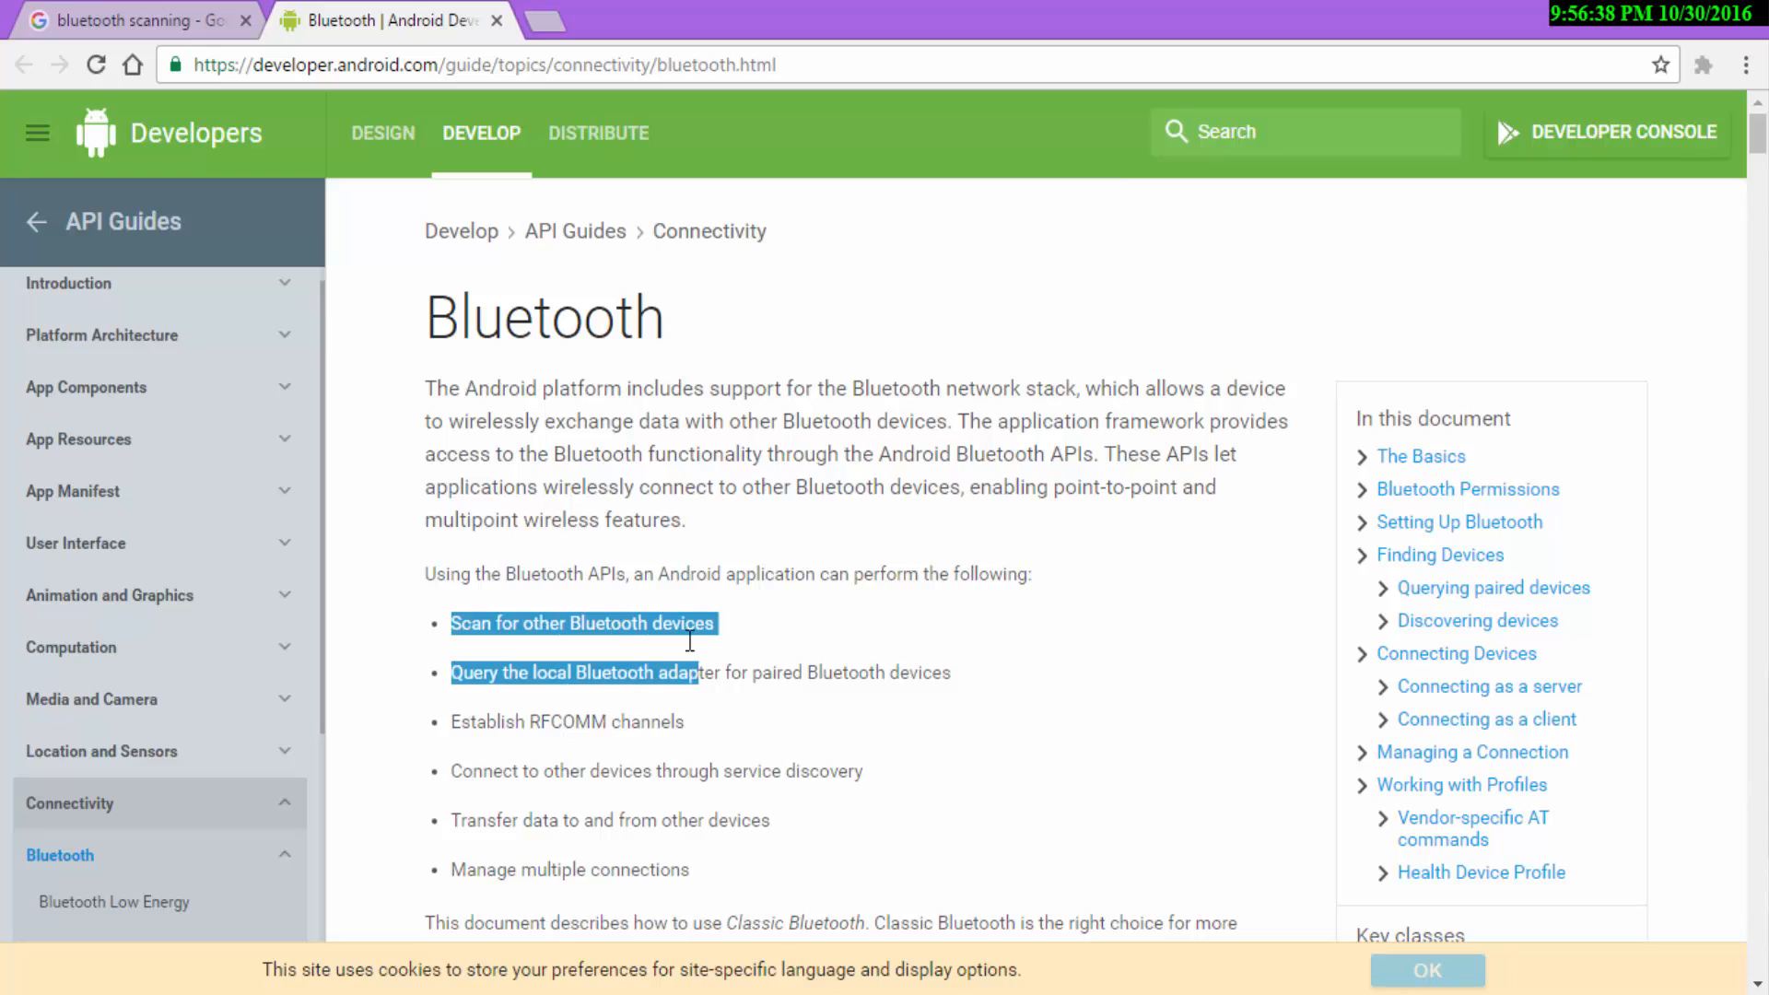